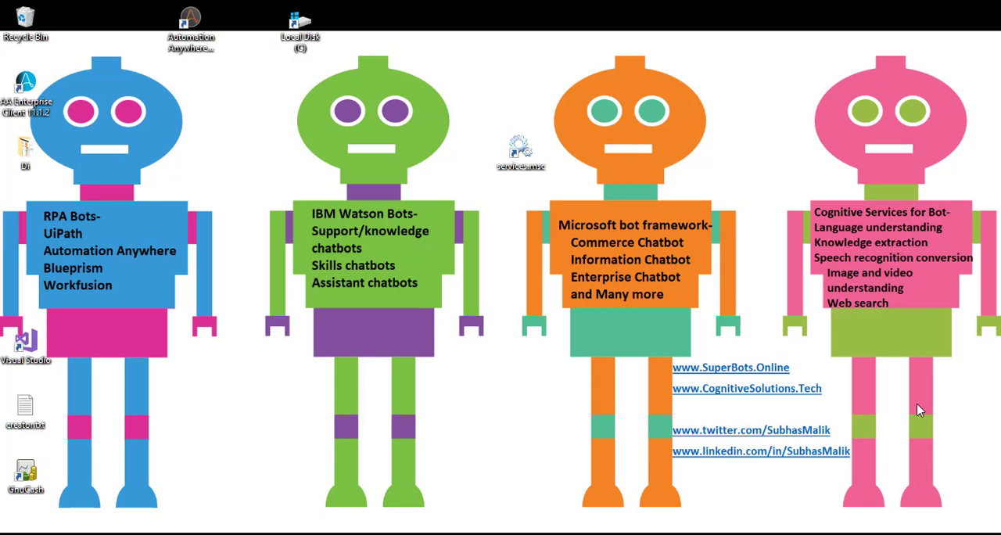
pyautogui.moveTo(268, 460)
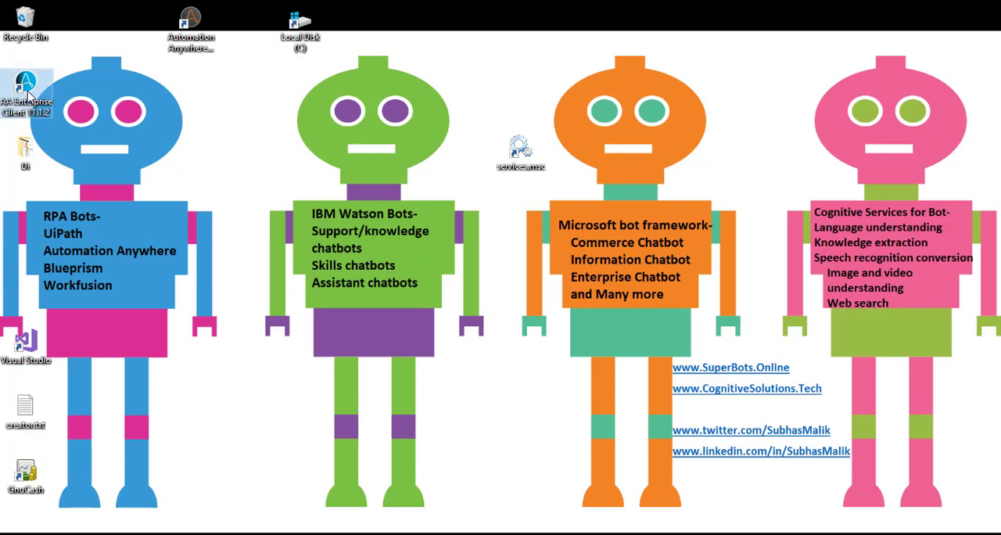
# Launch the AA Enterprise Client and start creating a new task
pyautogui.doubleClick(25, 86)
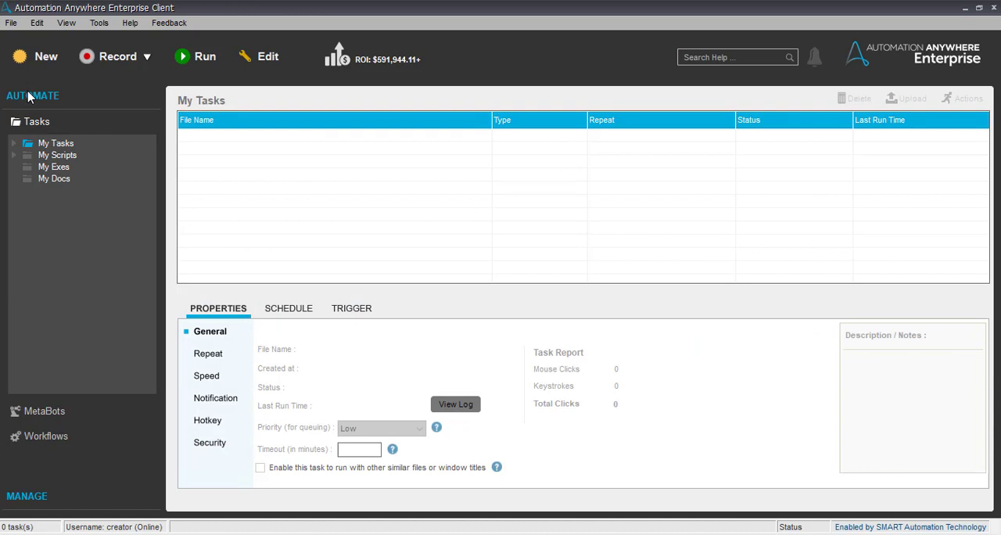
pyautogui.moveTo(45, 63)
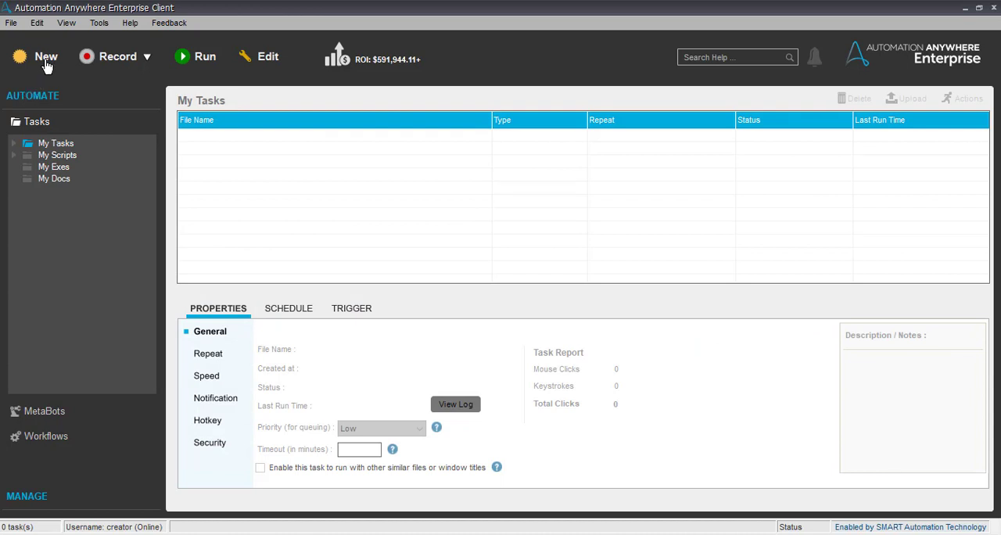
pyautogui.click(46, 57)
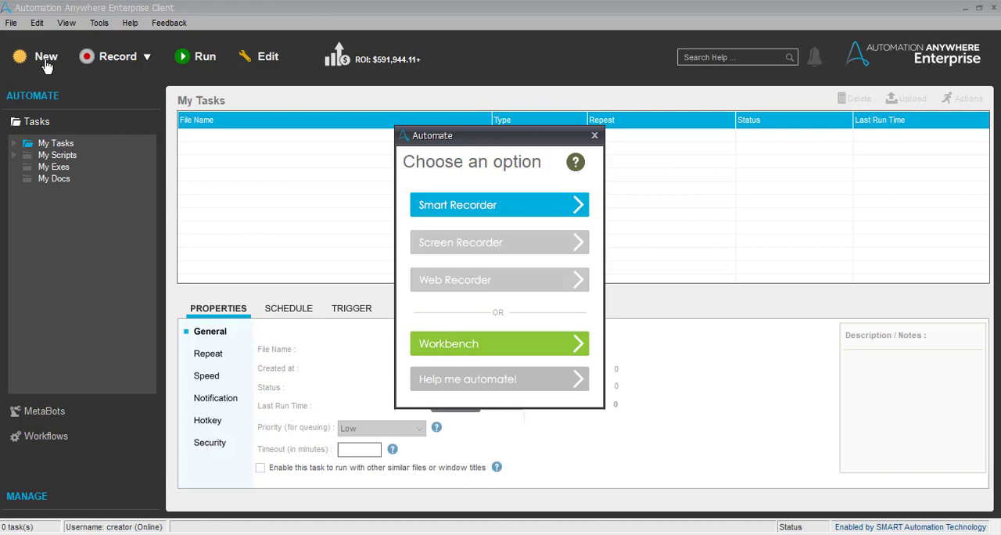
pyautogui.moveTo(46, 62)
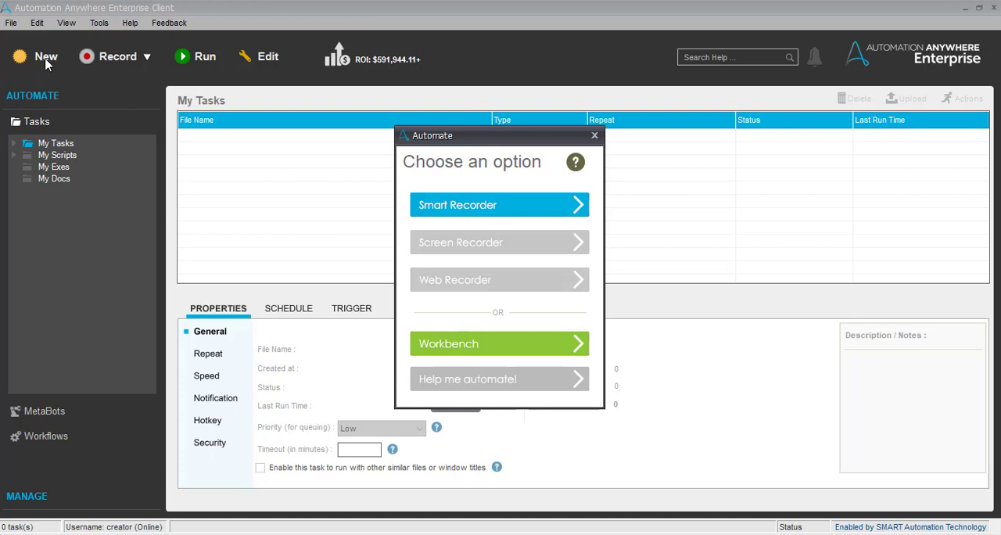
pyautogui.moveTo(442, 347)
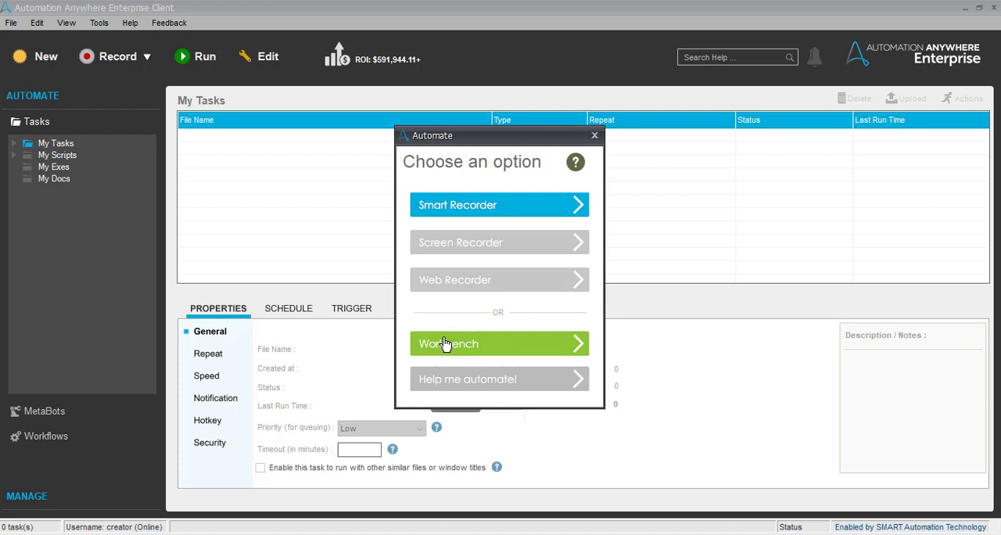
pyautogui.moveTo(510, 369)
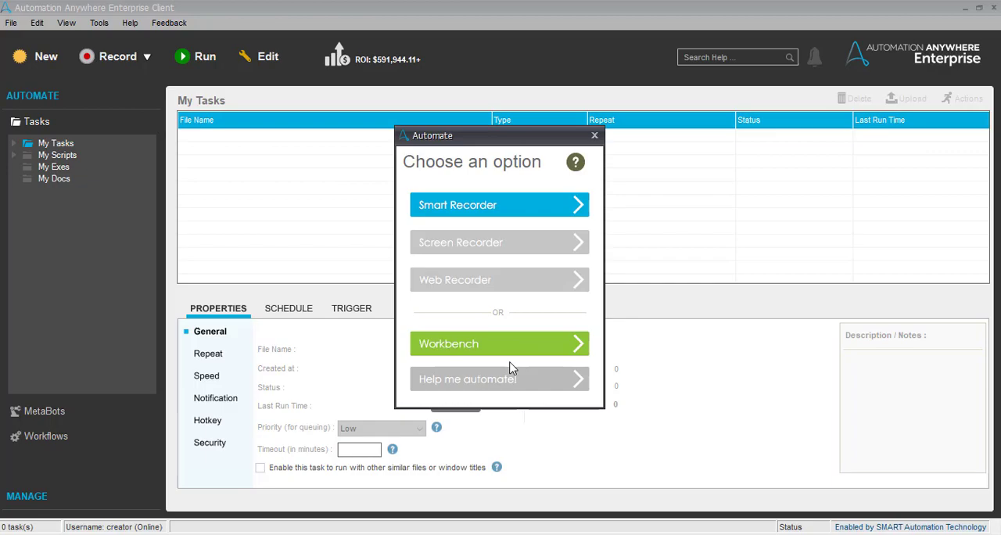
# Choose Workbench to open the blank NewTask1 for hand-building
pyautogui.click(500, 344)
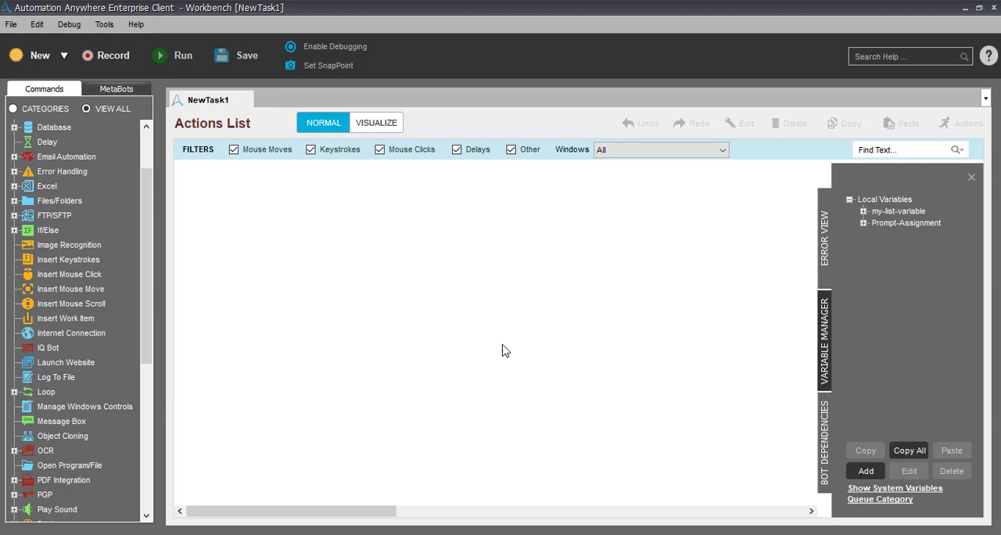
pyautogui.moveTo(526, 368)
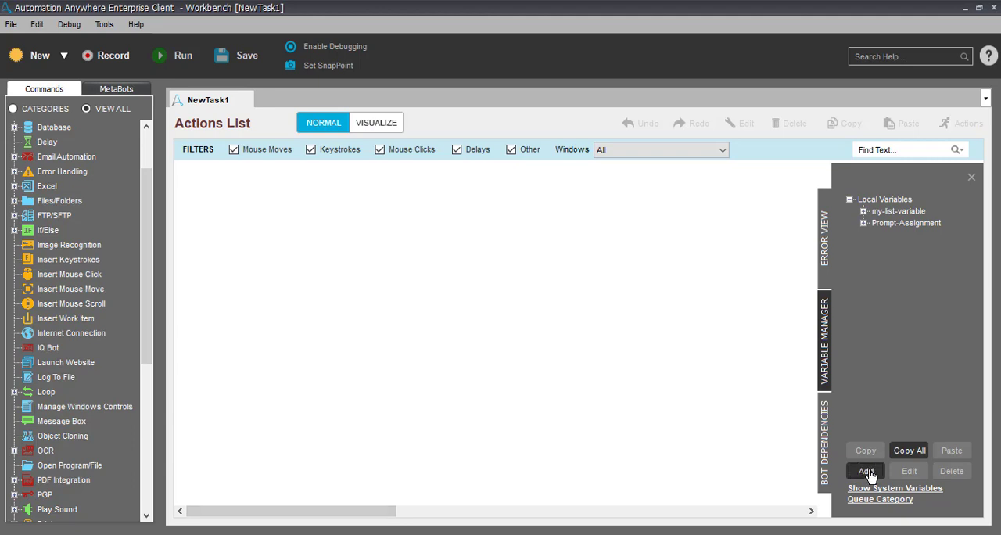
# Add a variable named vInputPath set to Read from text file
pyautogui.click(865, 470)
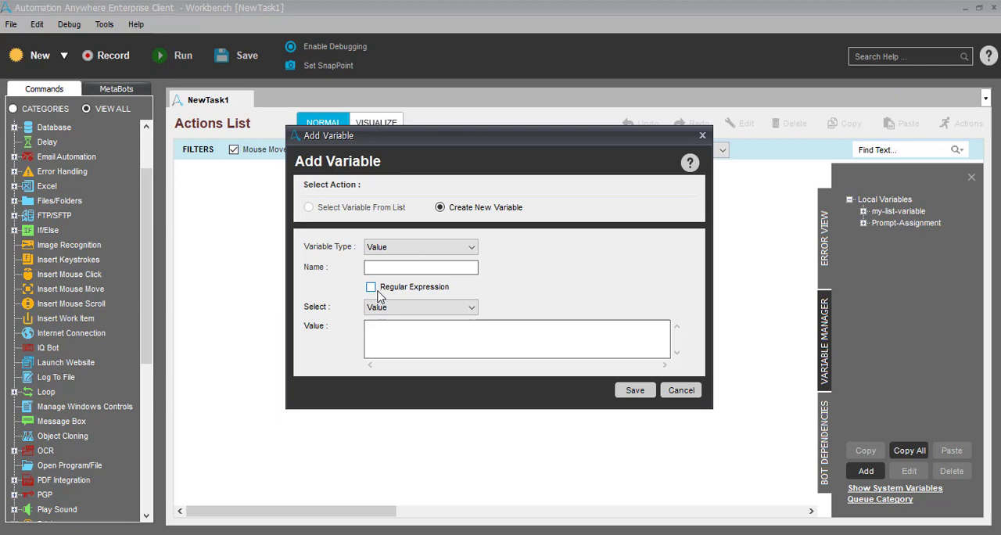
pyautogui.click(420, 267)
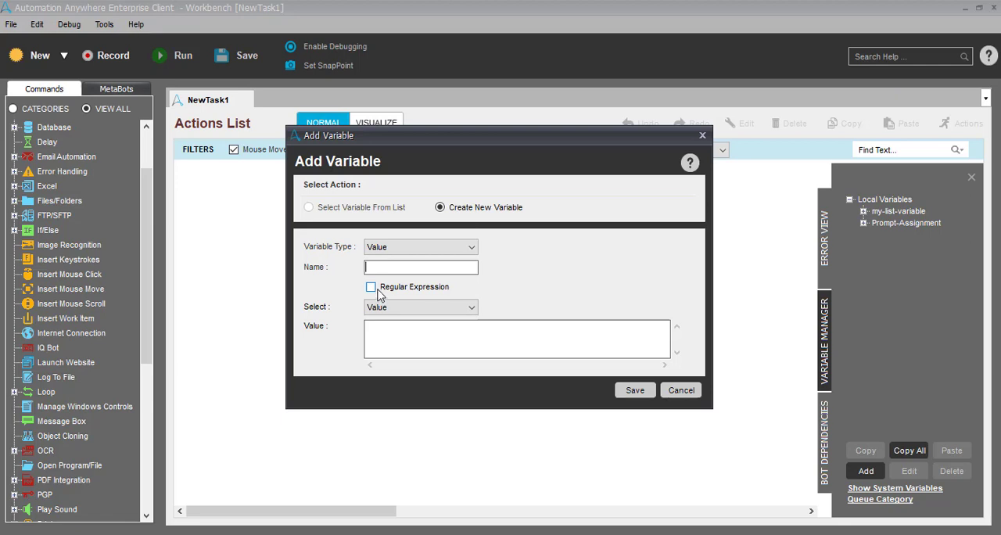
pyautogui.write('v')
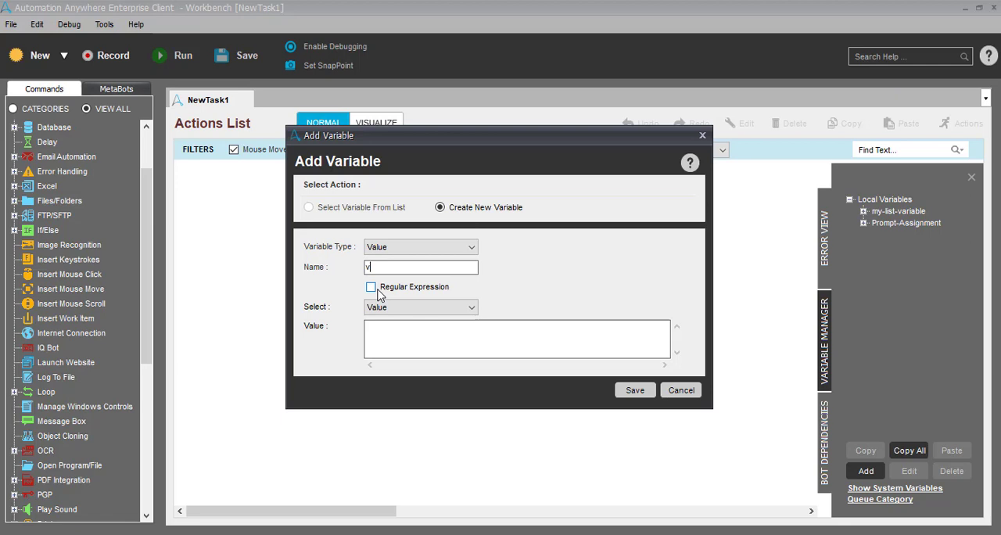
pyautogui.write('in')
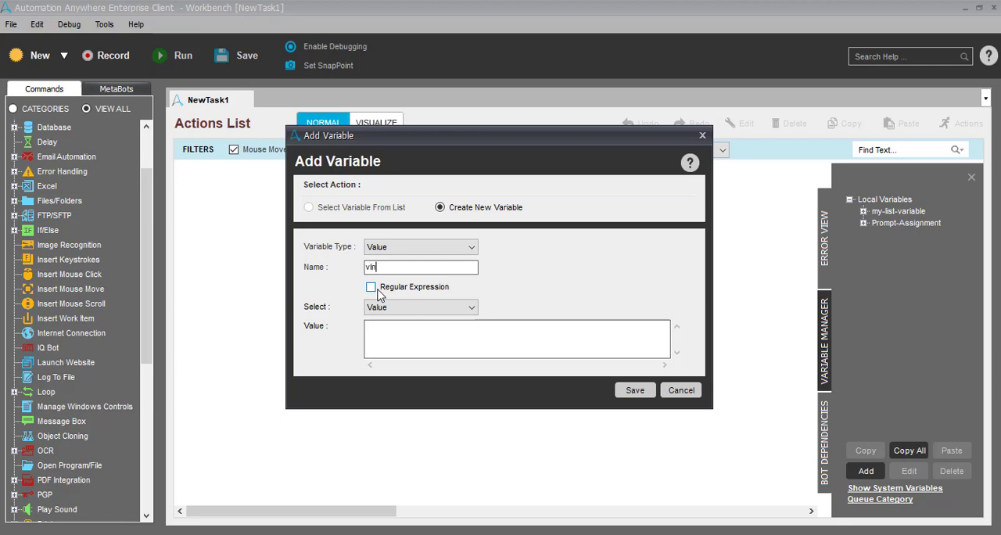
pyautogui.write('InputPath')
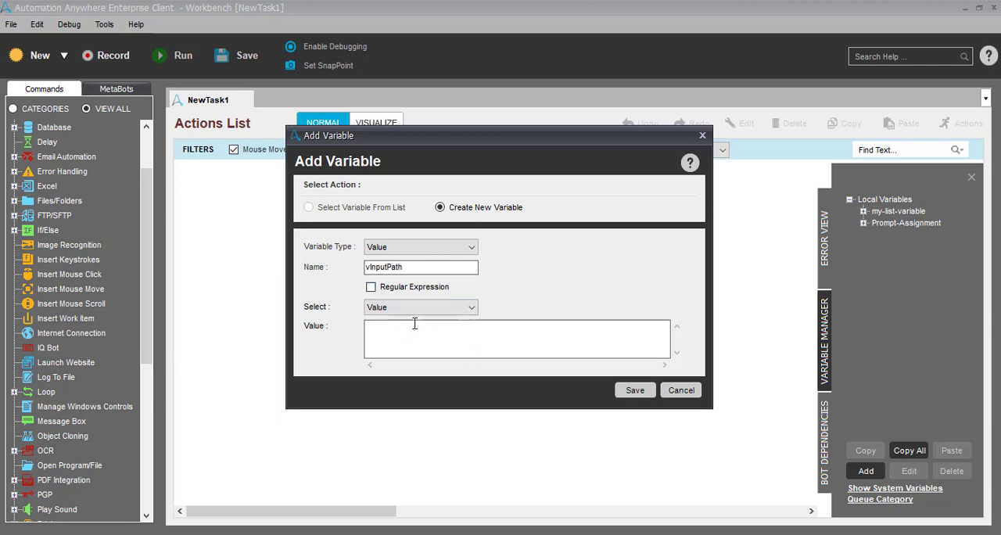
pyautogui.click(420, 307)
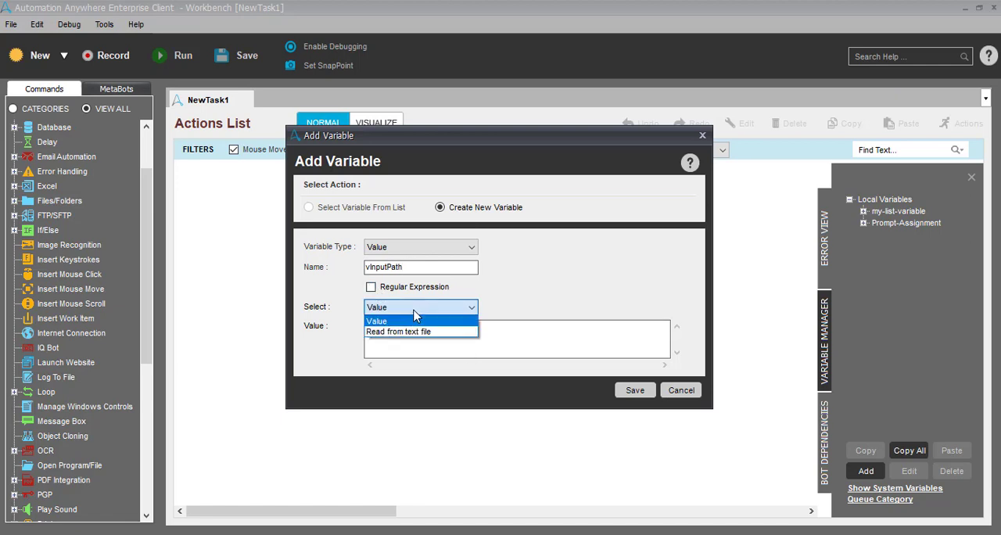
pyautogui.moveTo(432, 311)
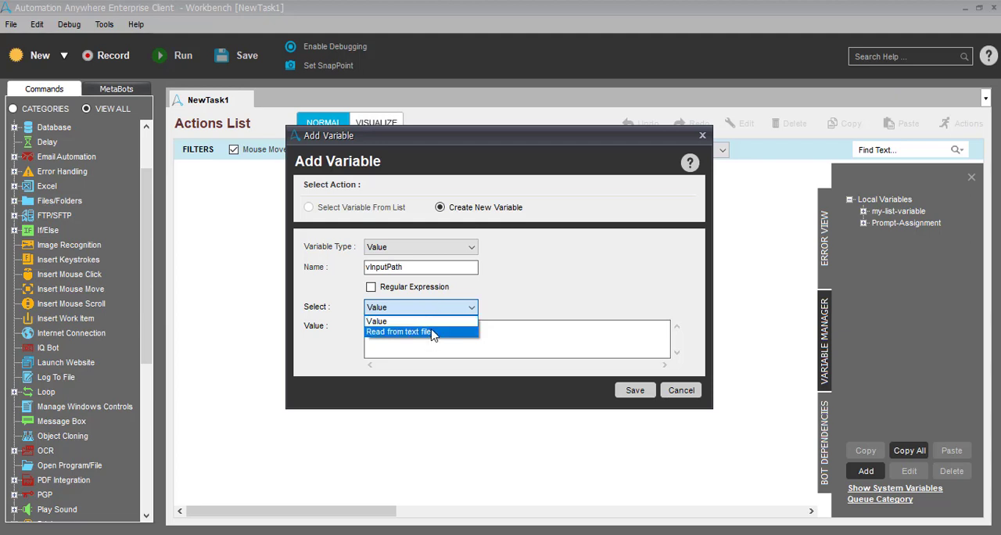
pyautogui.click(399, 332)
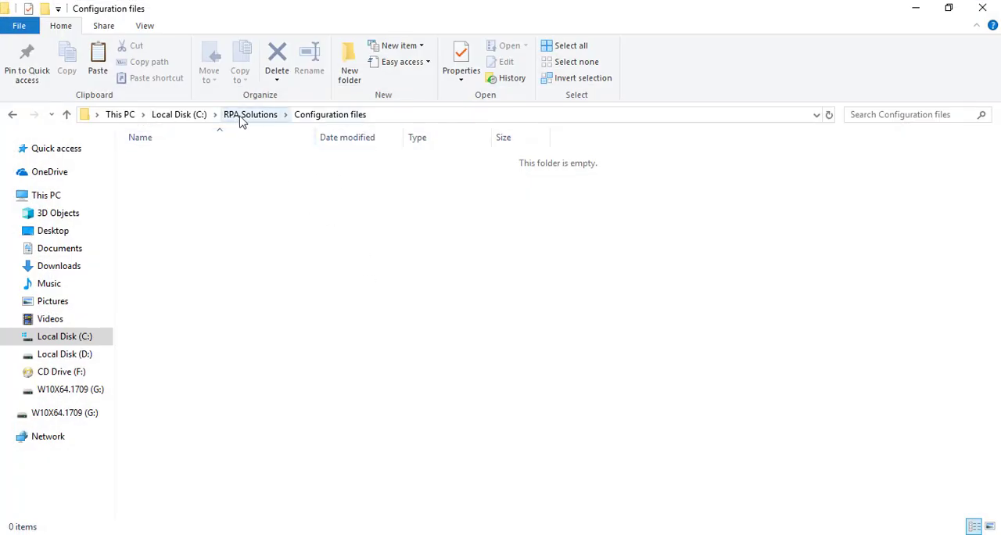
# Create a new text document named ConfFile.txt in Configuration files and open it
pyautogui.click(250, 114)
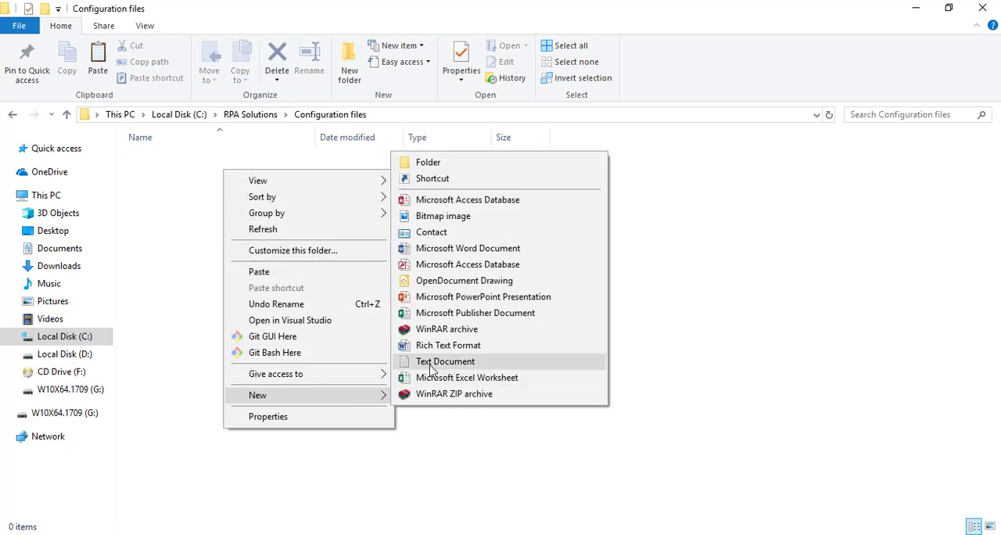
pyautogui.click(445, 361)
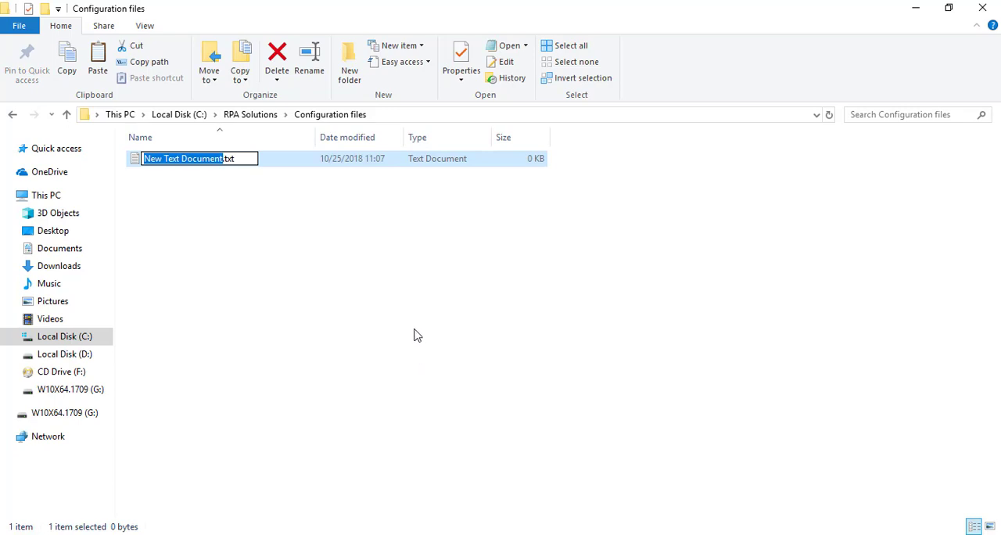
pyautogui.write('Config')
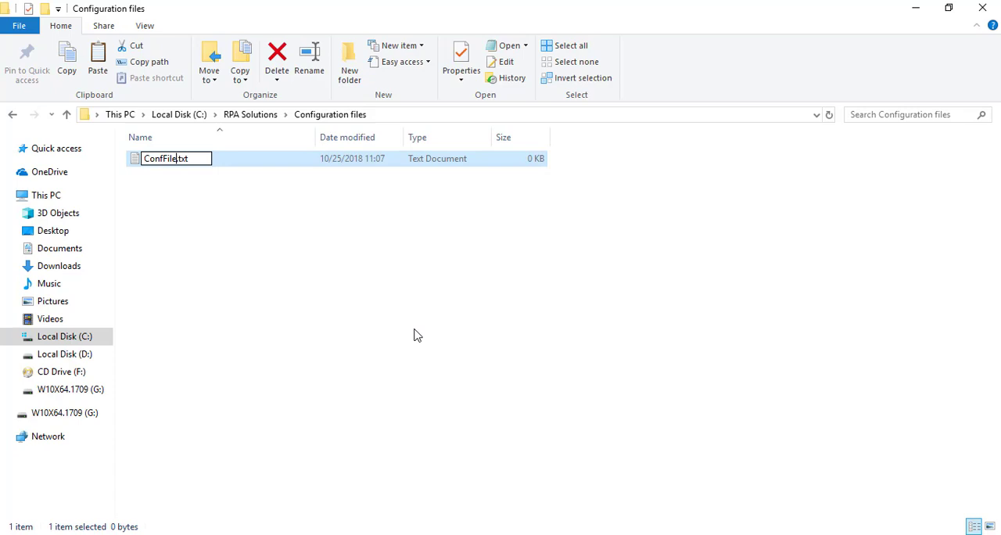
pyautogui.doubleClick(166, 158)
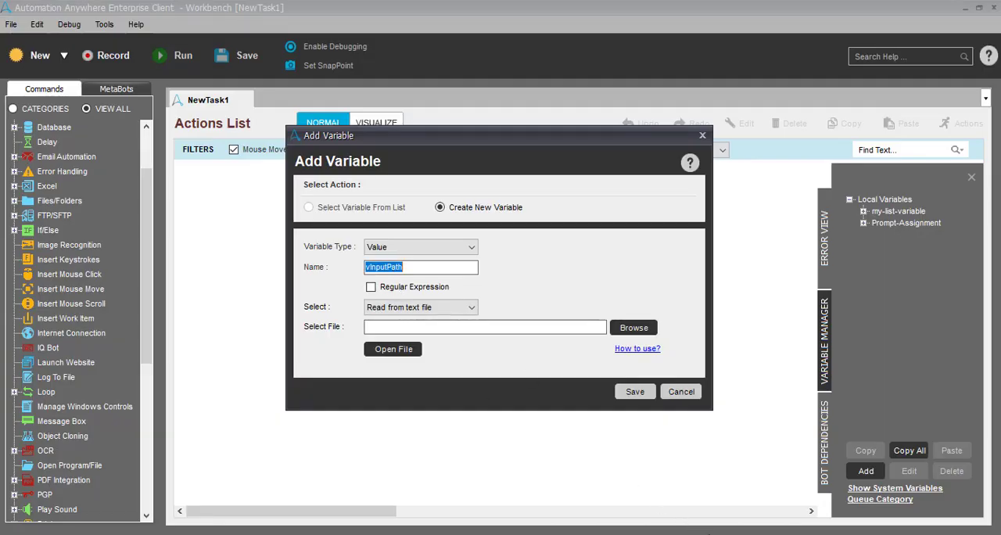
# Copy the name vInputPath from the Name field into ConfFile.txt in Notepad
pyautogui.click(393, 349)
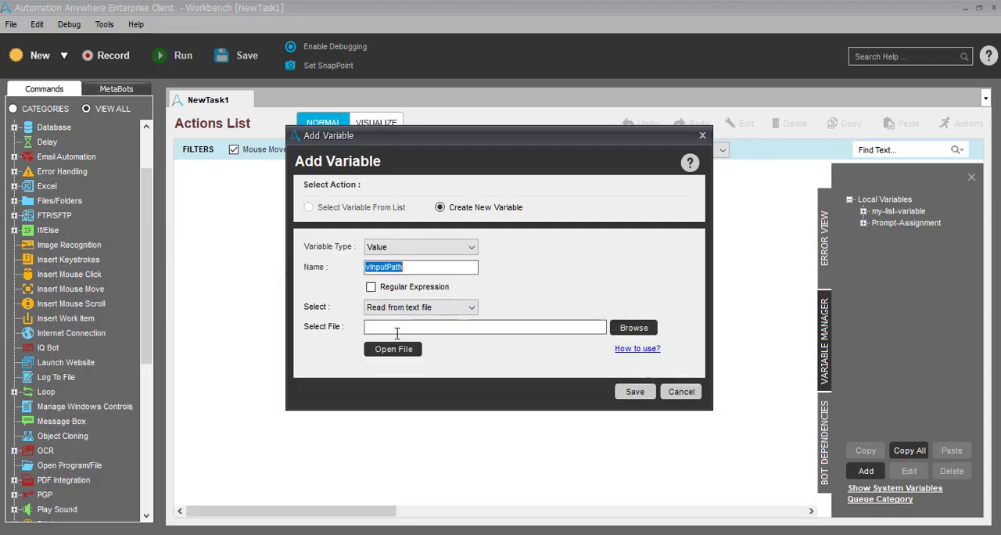
pyautogui.click(421, 266)
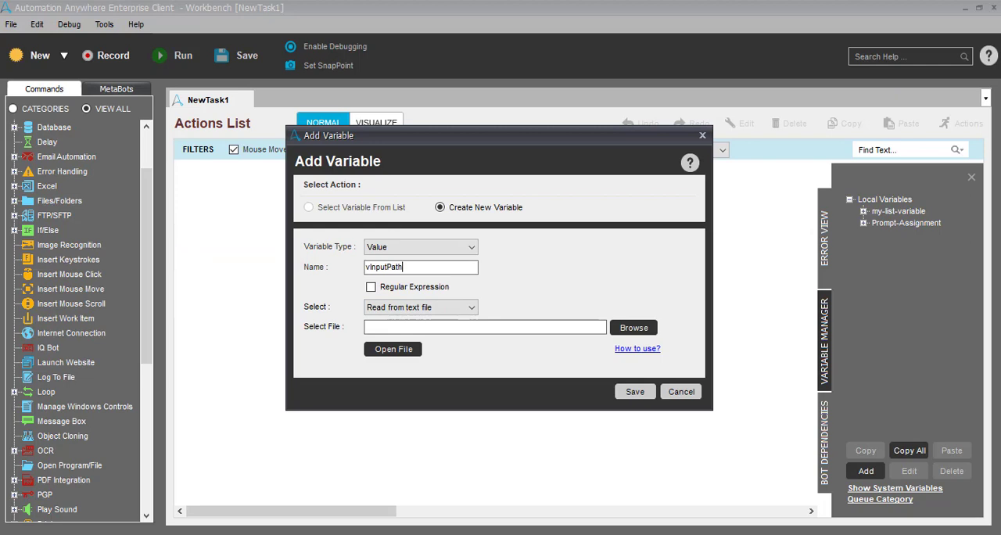
pyautogui.click(392, 349)
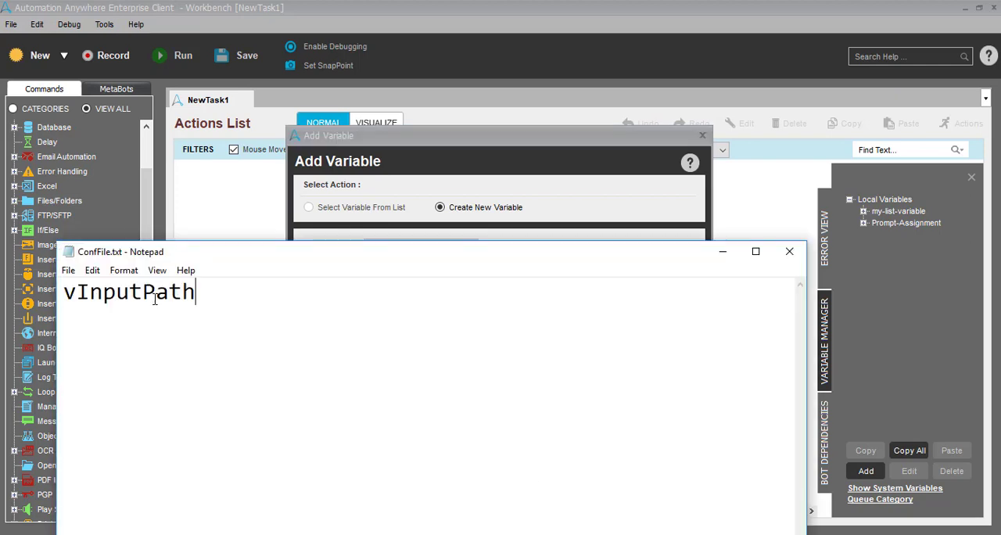
# Write the line vInputPath=Blah Balh Path into ConfFile.txt and save it
pyautogui.write('=')
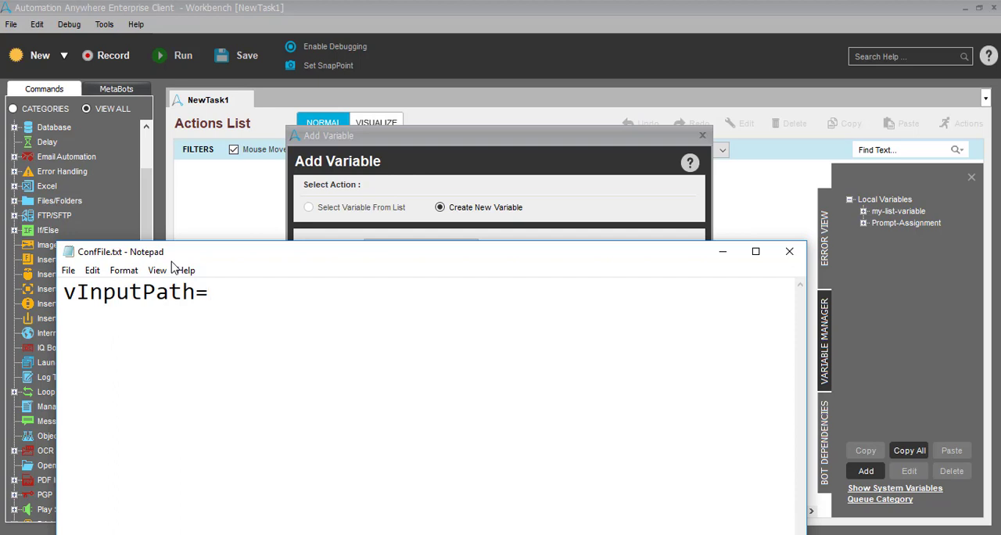
pyautogui.click(208, 291)
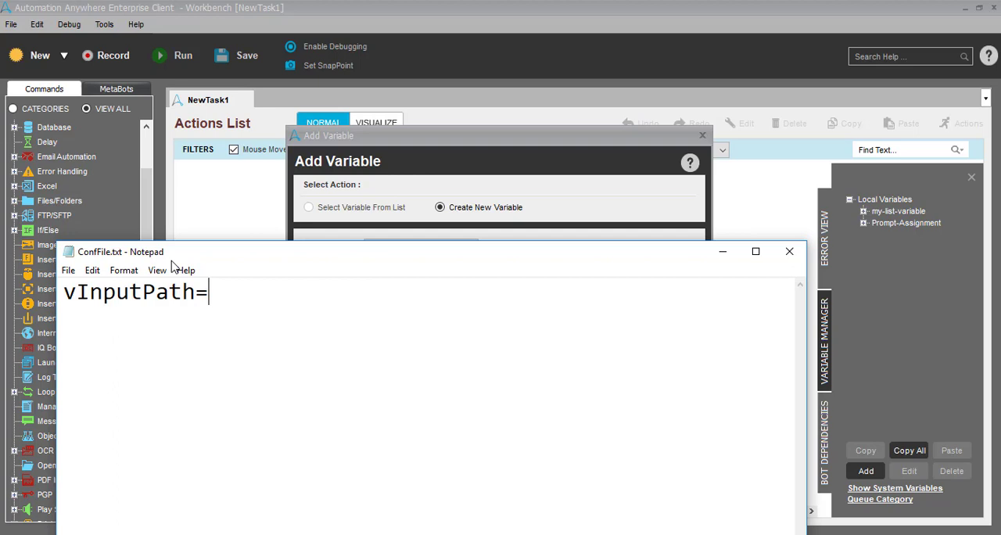
pyautogui.write('B')
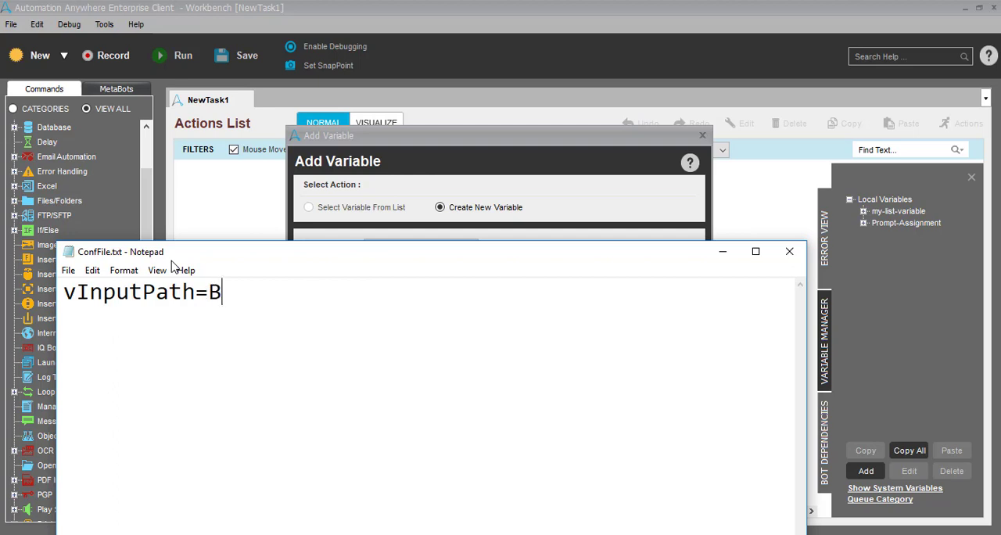
pyautogui.write('lah Bal')
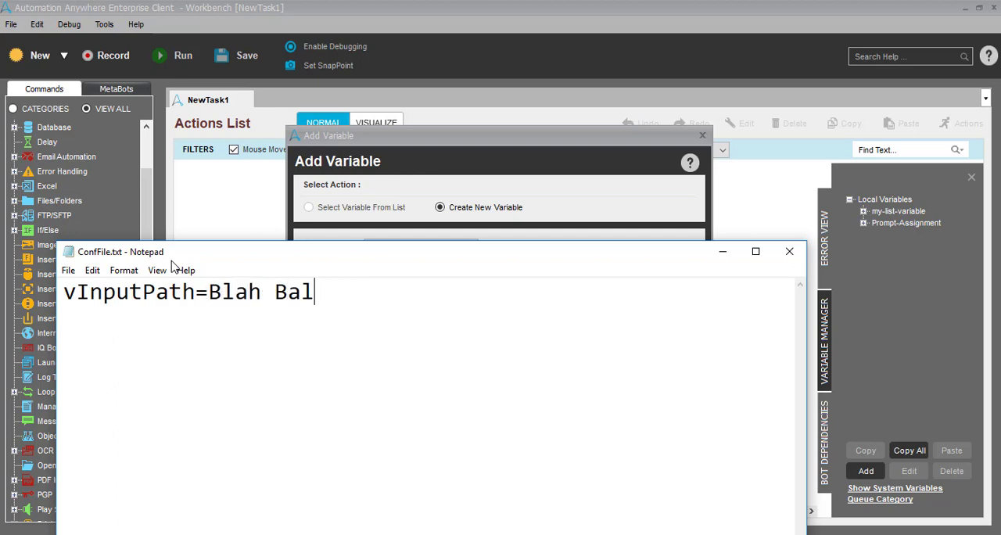
pyautogui.write('h Path')
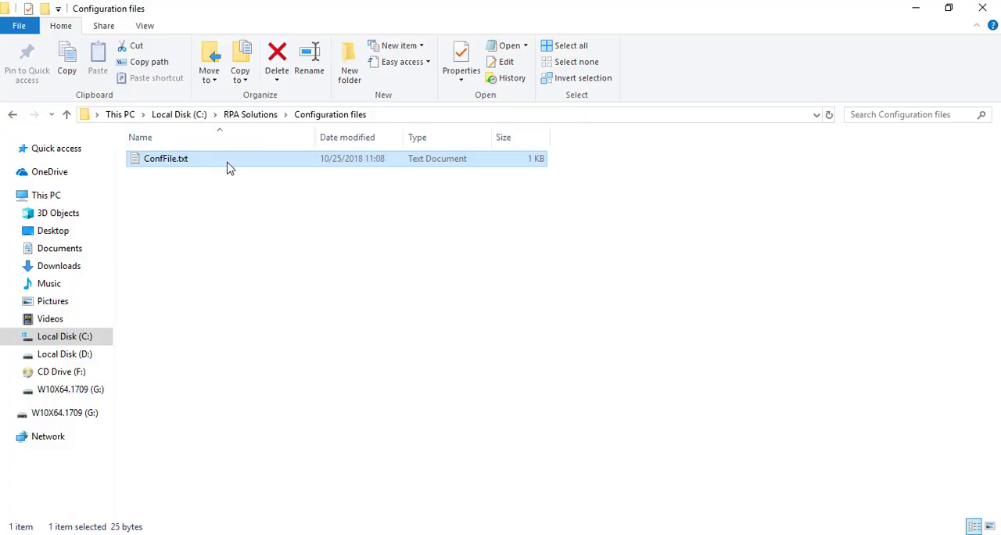
pyautogui.moveTo(376, 158)
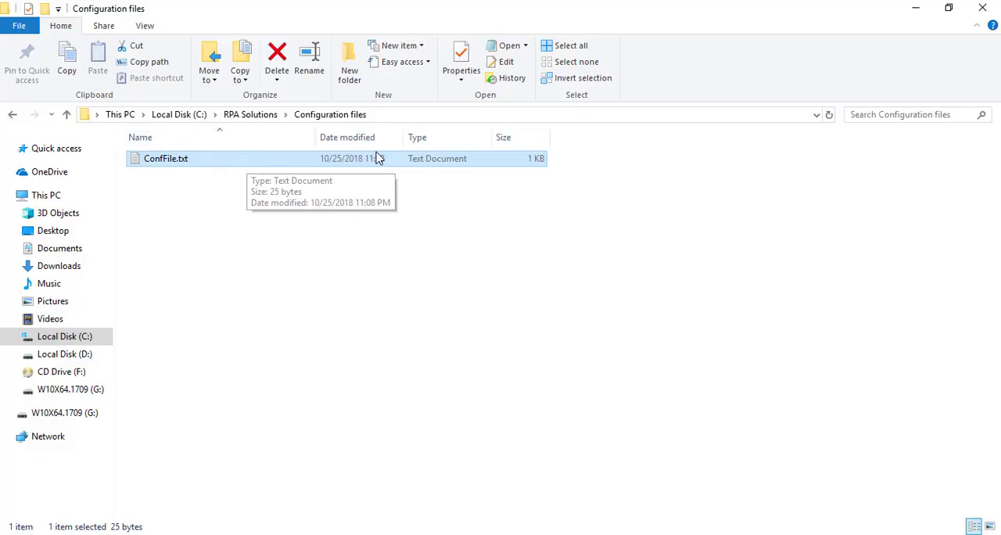
pyautogui.moveTo(149, 62)
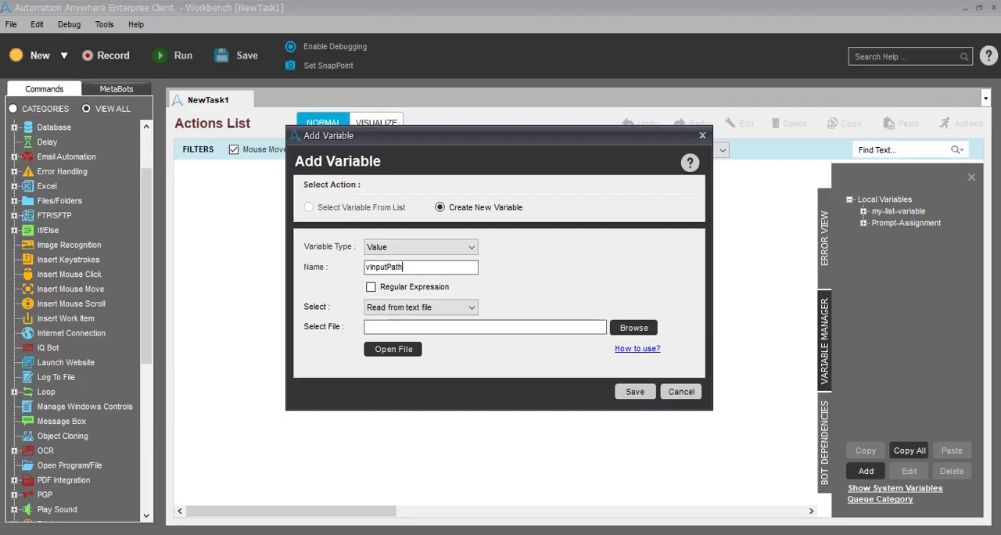
# Point vInputPath at C:\RPA Solutions\Configuration files\ConfFile.txt without quotes and save the variable
pyautogui.write('"C:\\RPA Solutions\\Configuration files\\ConfFile.txt"')
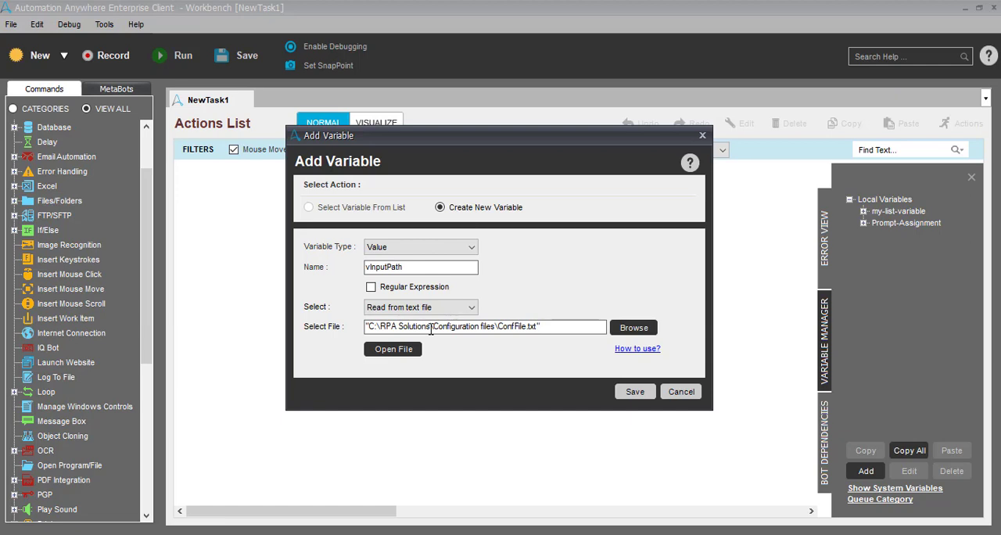
pyautogui.click(393, 349)
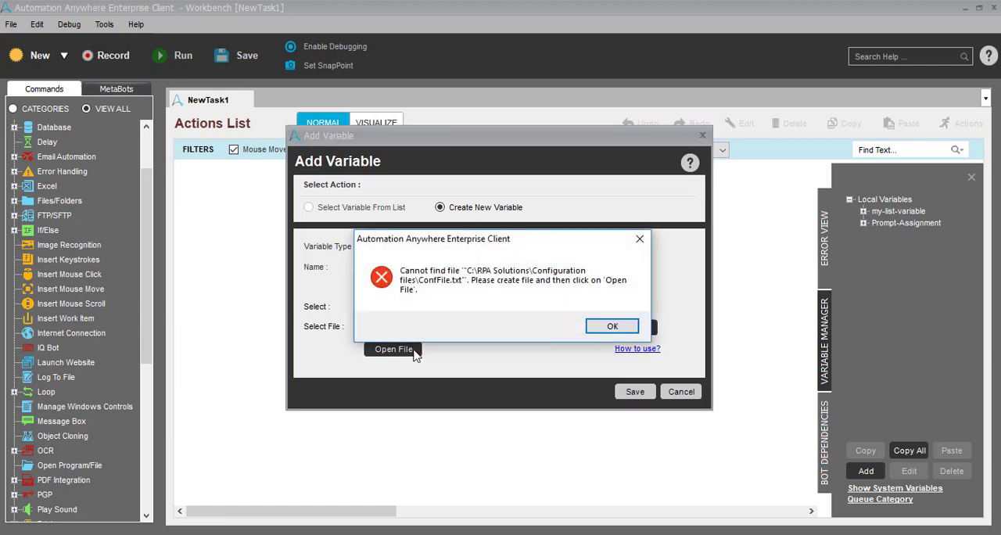
pyautogui.click(613, 326)
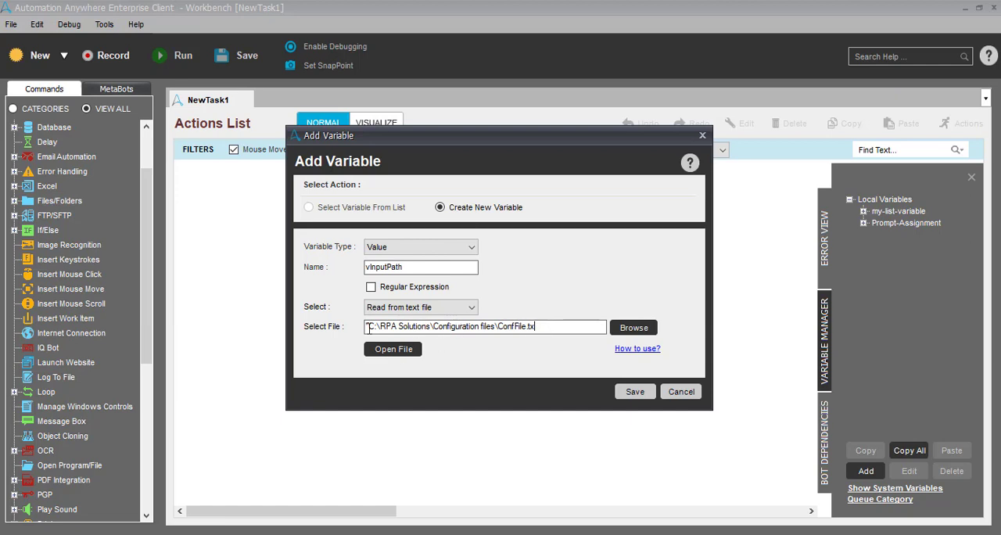
pyautogui.click(392, 349)
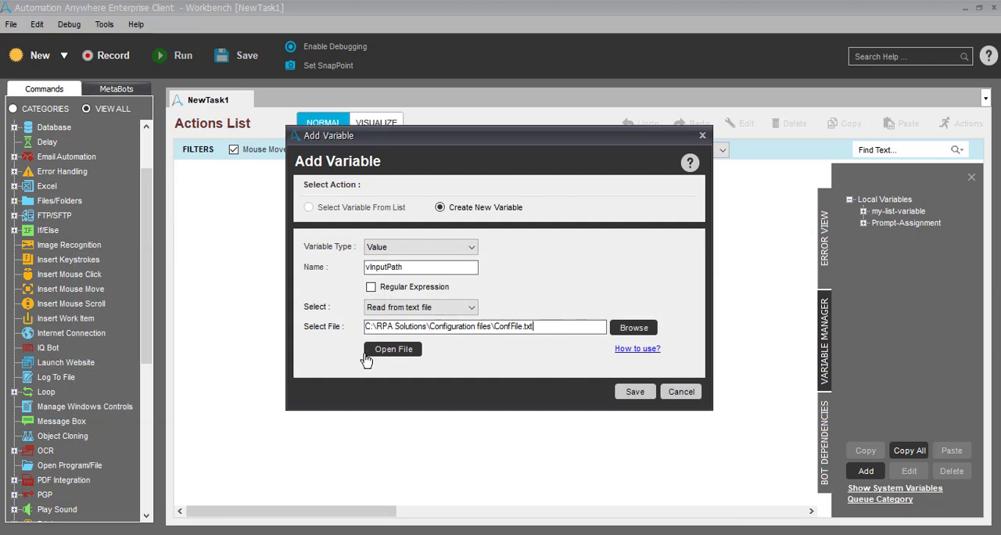
pyautogui.click(393, 349)
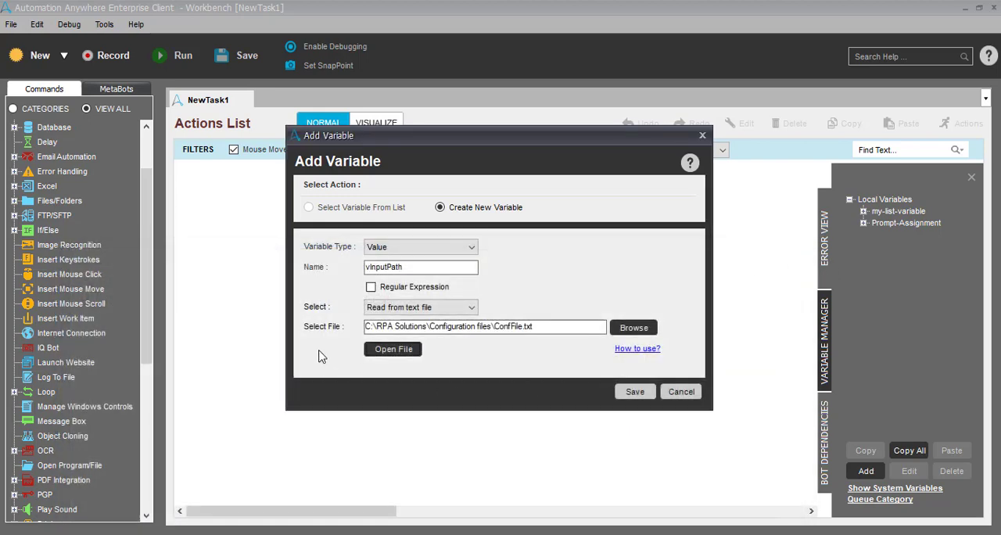
pyautogui.moveTo(592, 394)
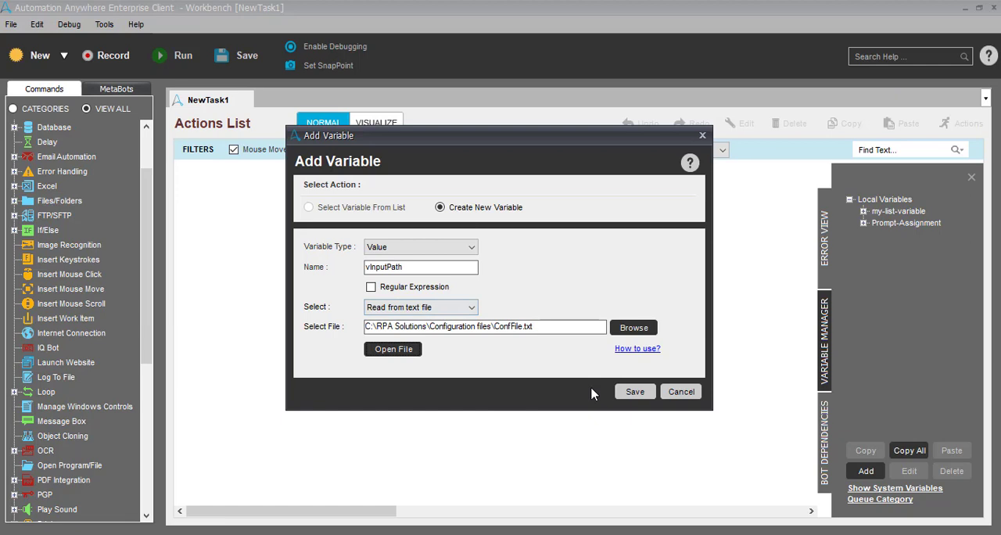
pyautogui.click(634, 392)
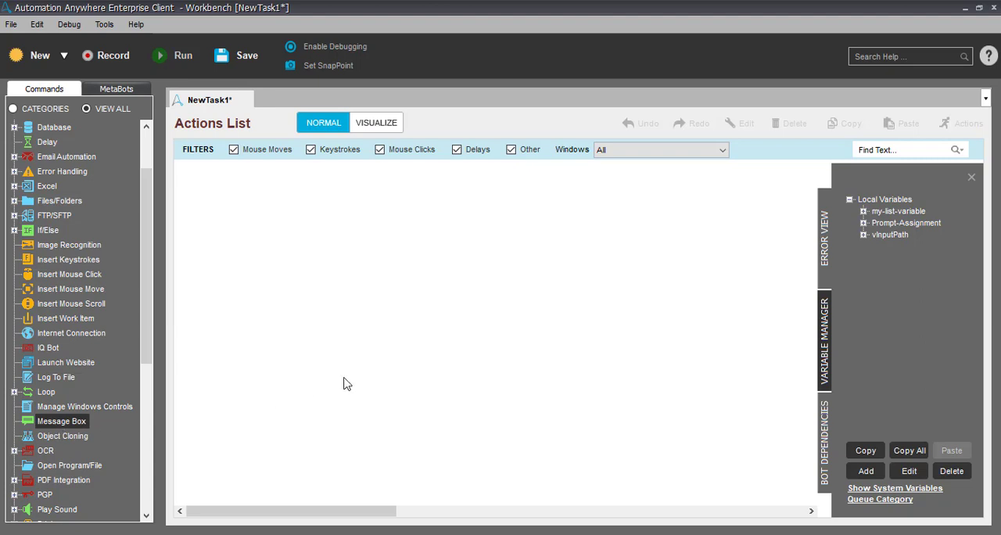
# Add a Message Box action reading "Input path is : $vInputPath$"
pyautogui.doubleClick(61, 421)
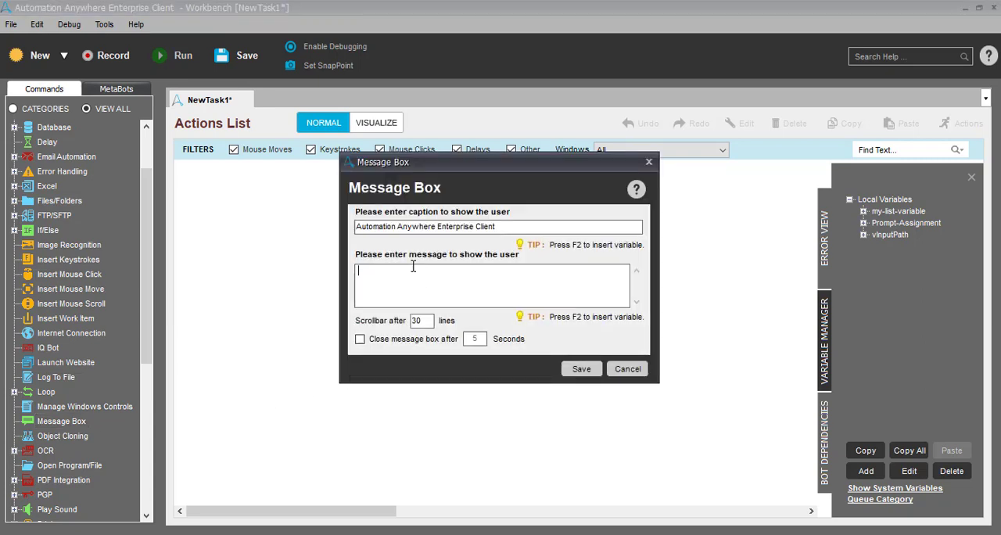
pyautogui.press('f2')
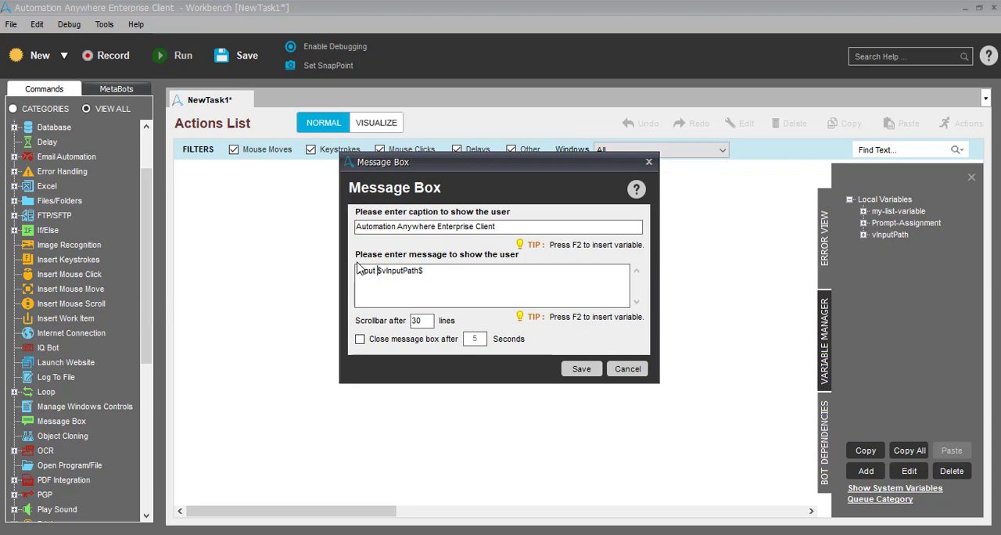
pyautogui.write('path is :')
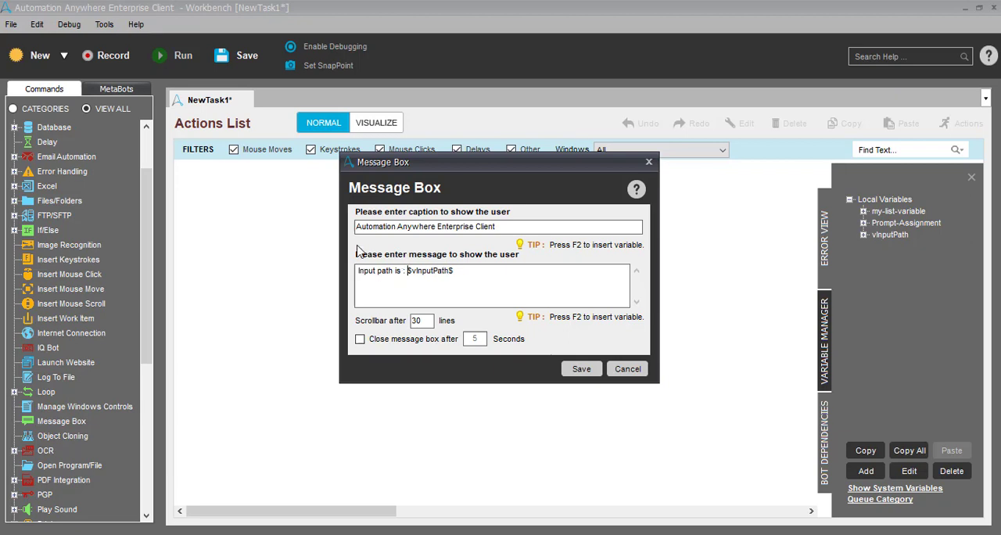
pyautogui.click(582, 368)
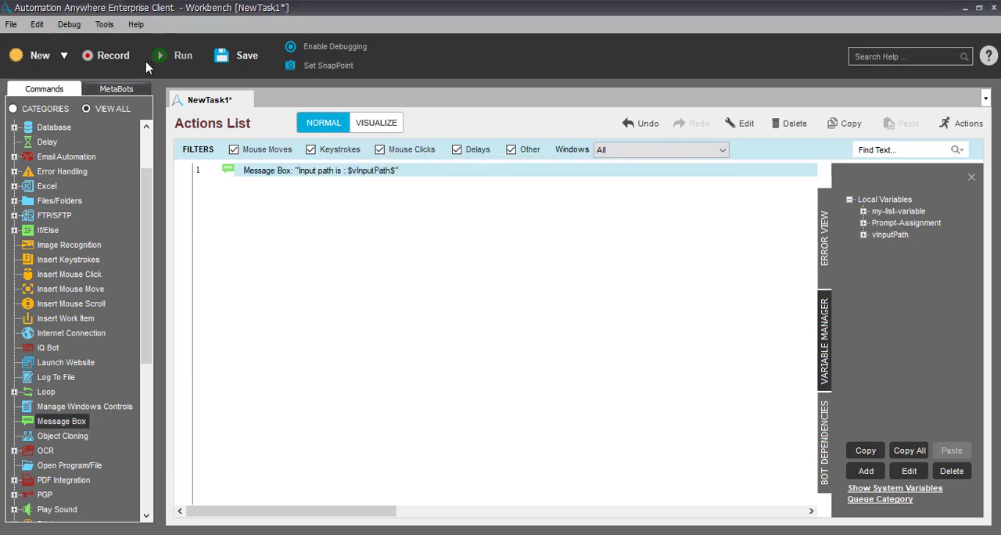
# Save the task as 'test task' and run it
pyautogui.click(247, 55)
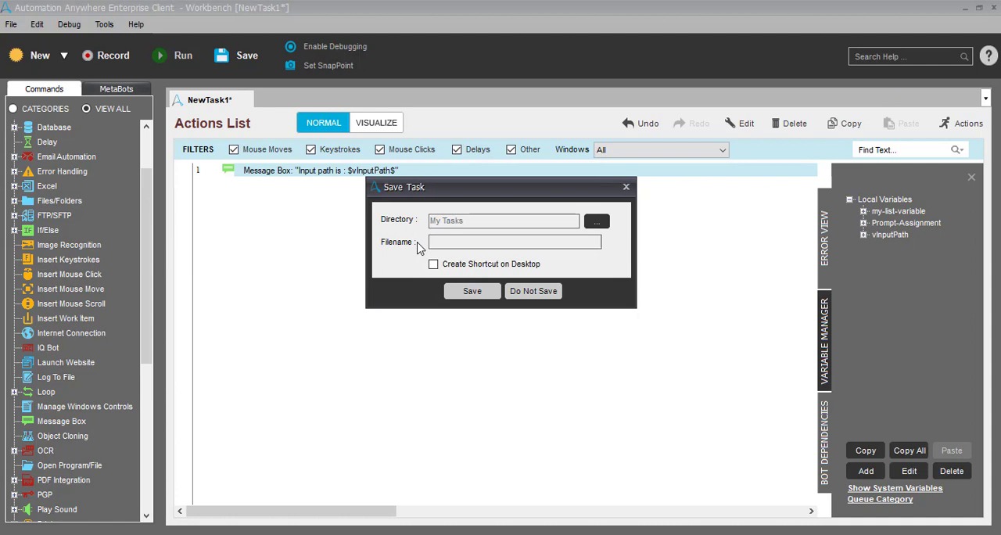
pyautogui.write('test')
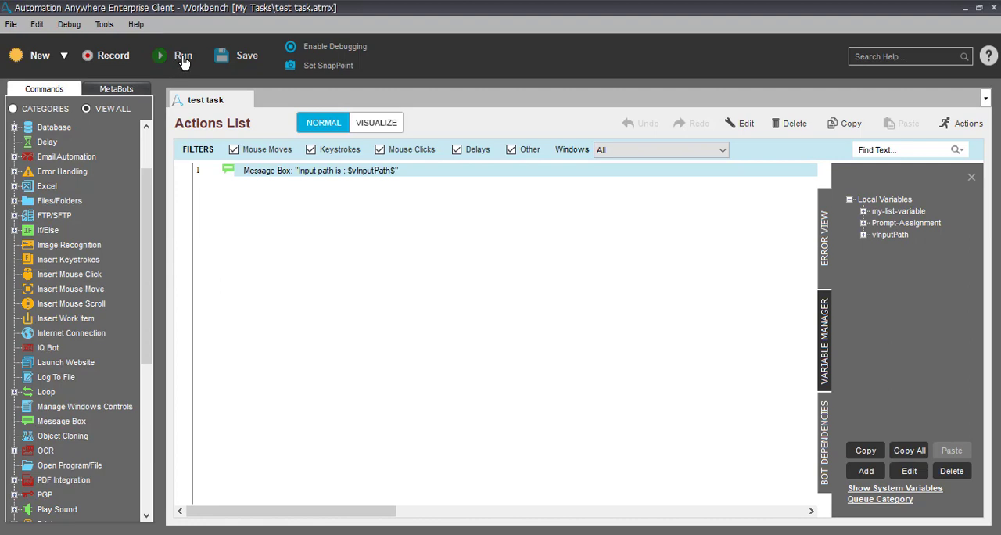
pyautogui.click(183, 55)
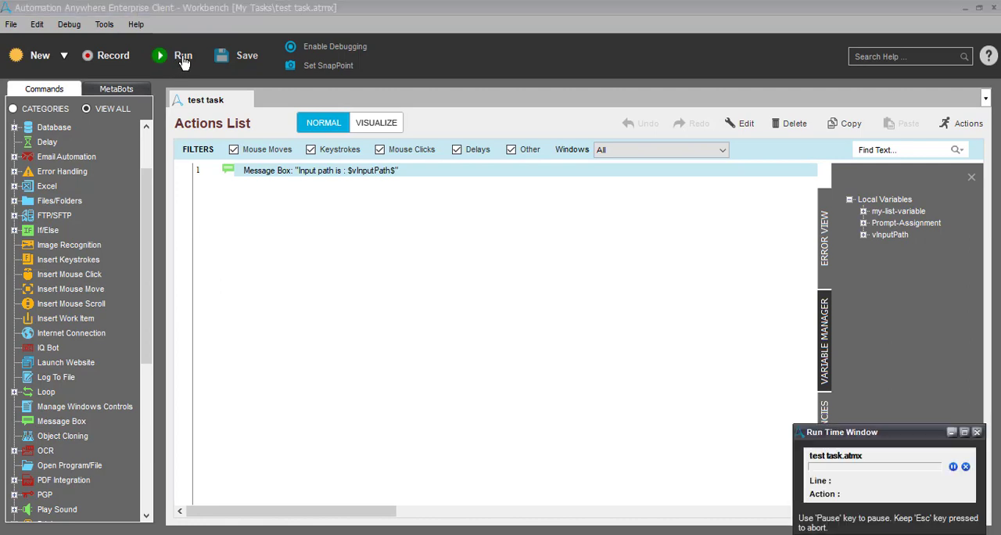
# Dismiss the run's "Input path is : Blah Balh Path" message
pyautogui.click(183, 55)
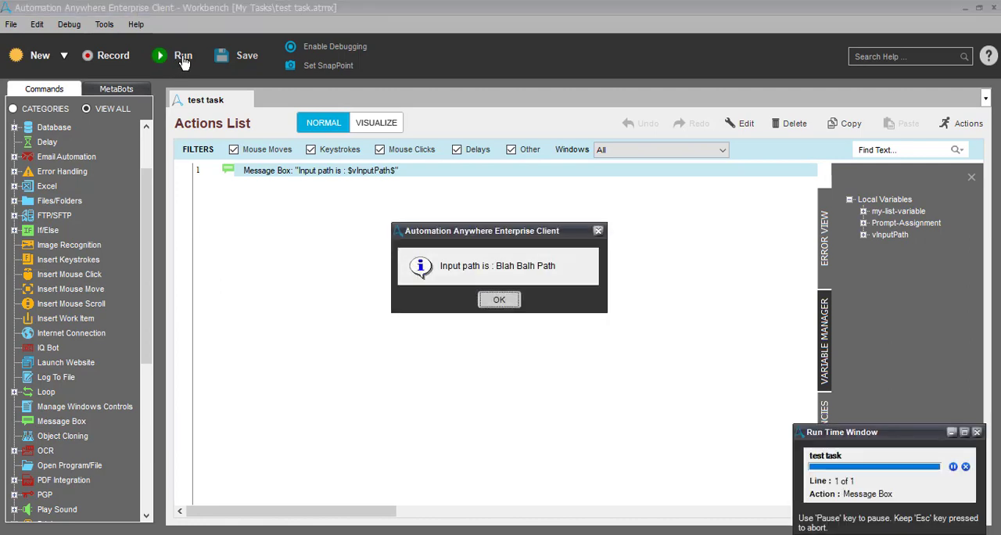
pyautogui.click(499, 300)
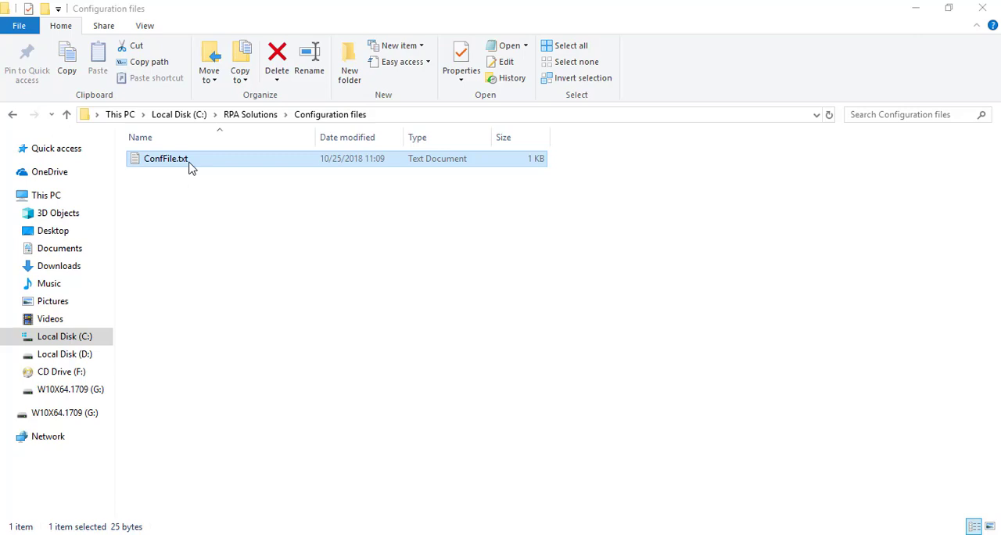
# Create an InputFilePath folder under RPA Solutions and set vInputPath to C:\RPA Solutions\InputFilePath
pyautogui.click(391, 114)
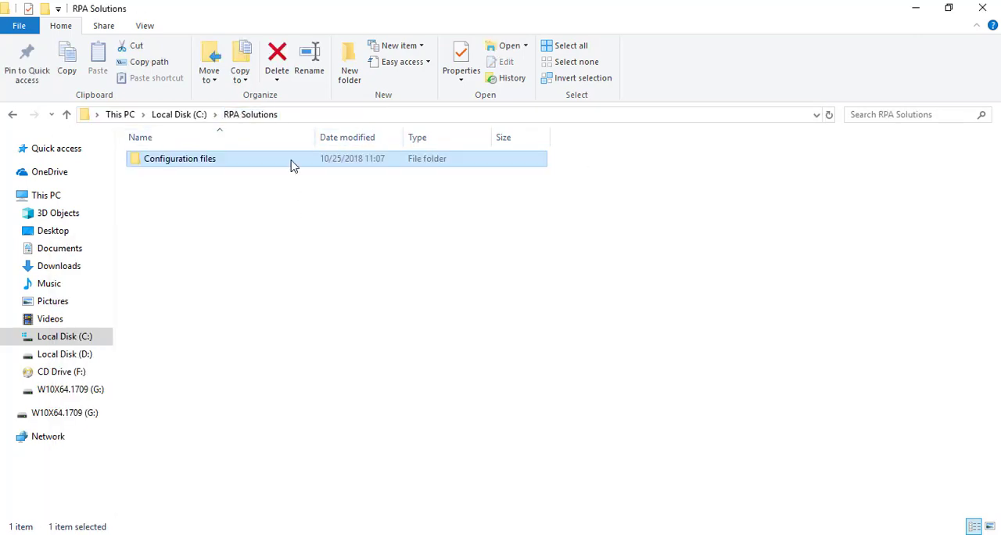
pyautogui.click(349, 59)
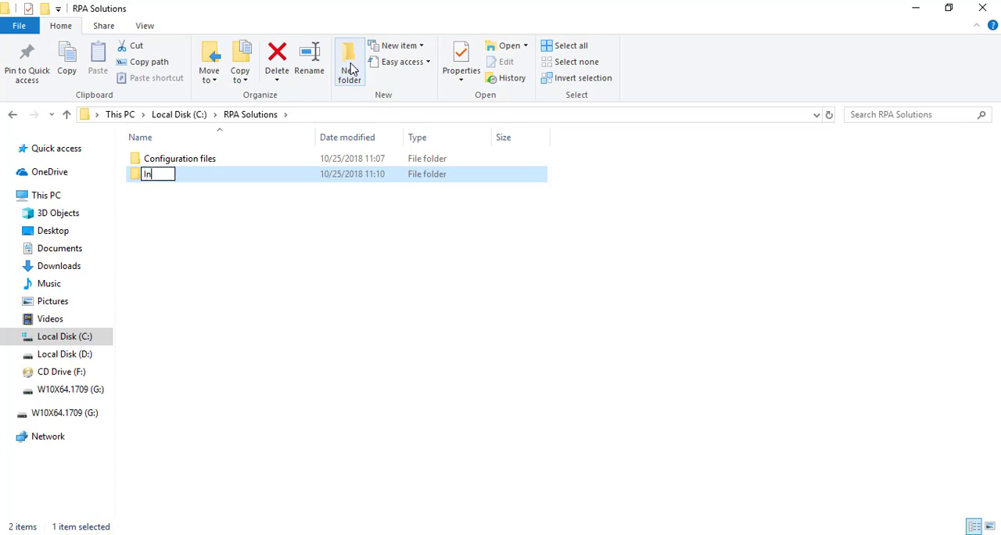
pyautogui.write('put')
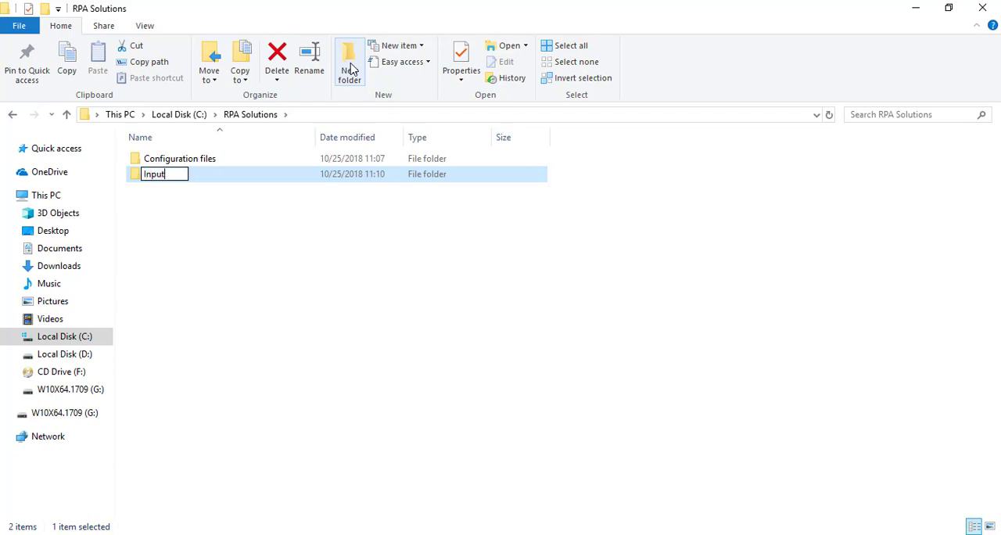
pyautogui.write('File')
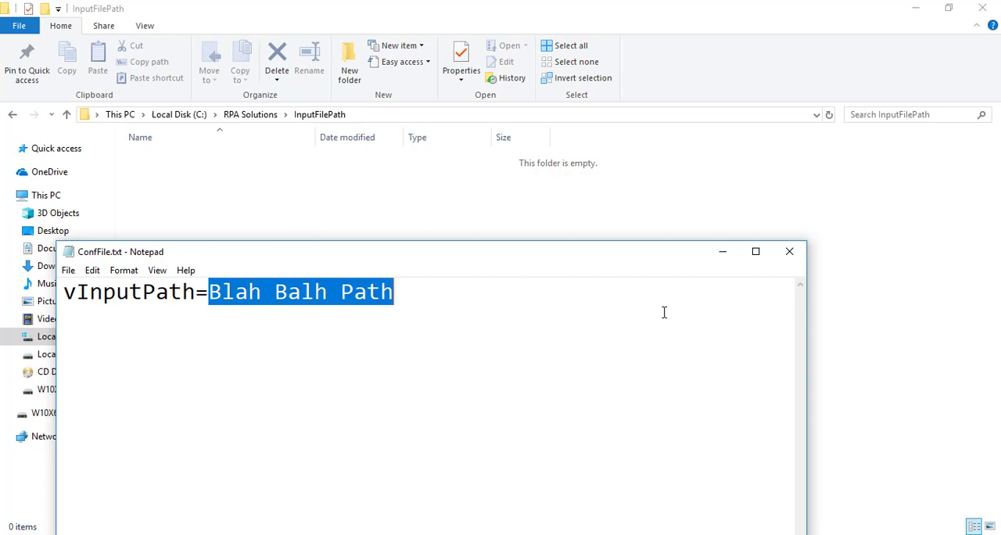
pyautogui.write('C:\\RPA Solutions\\InputFilePath')
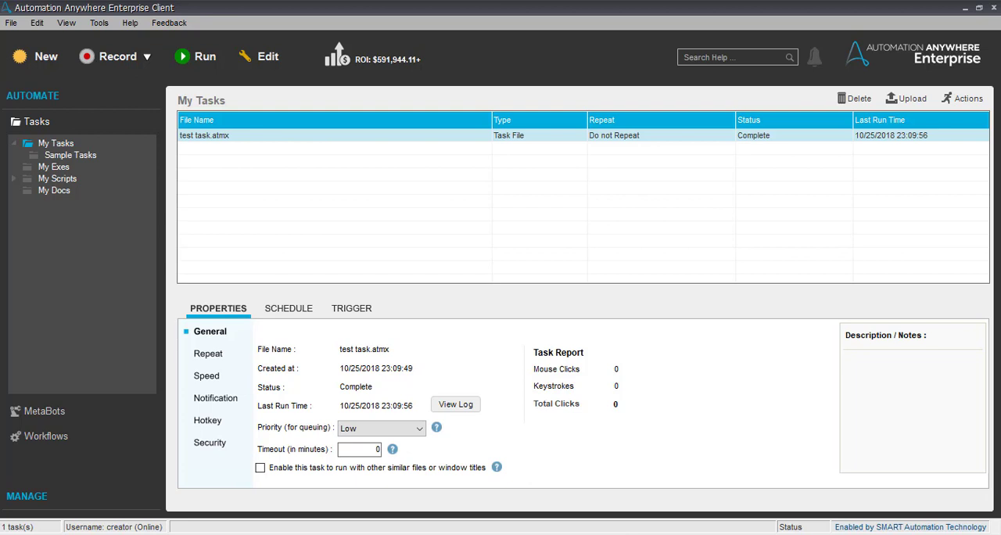
pyautogui.moveTo(203, 67)
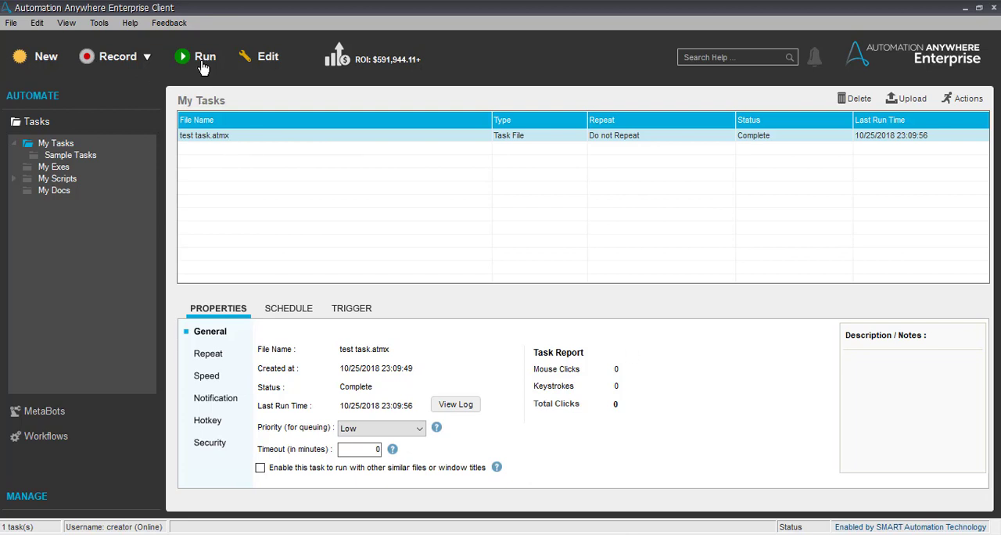
# Rerun test task from My Tasks to check the updated input path message
pyautogui.click(205, 57)
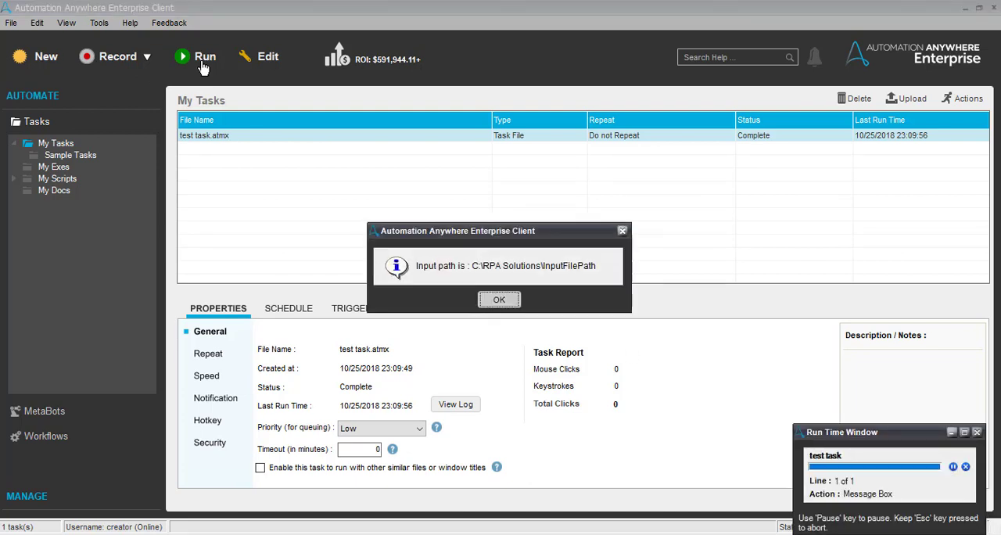
pyautogui.moveTo(524, 193)
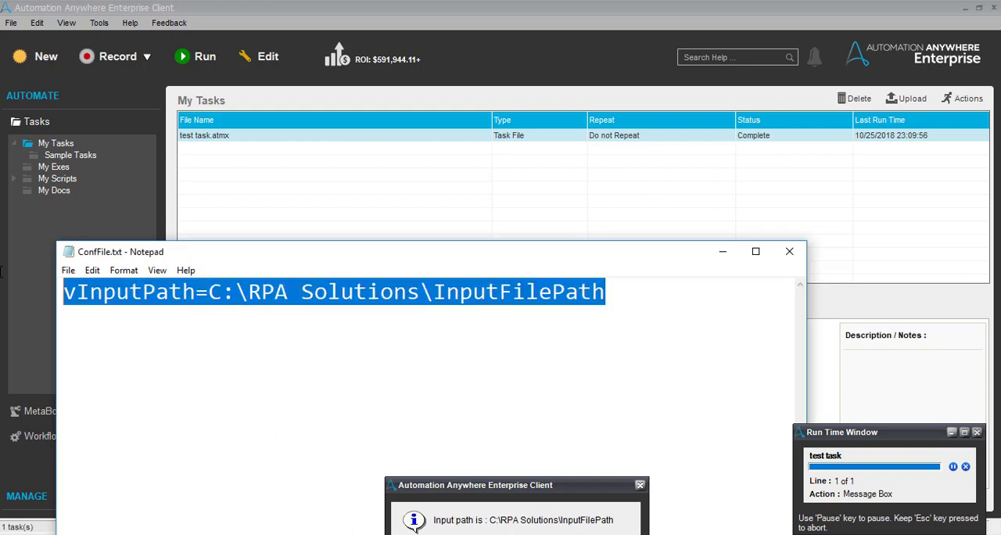
# Open ConfFile.txt in Notepad and select the path value on the last vInputPath line
pyautogui.click(679, 295)
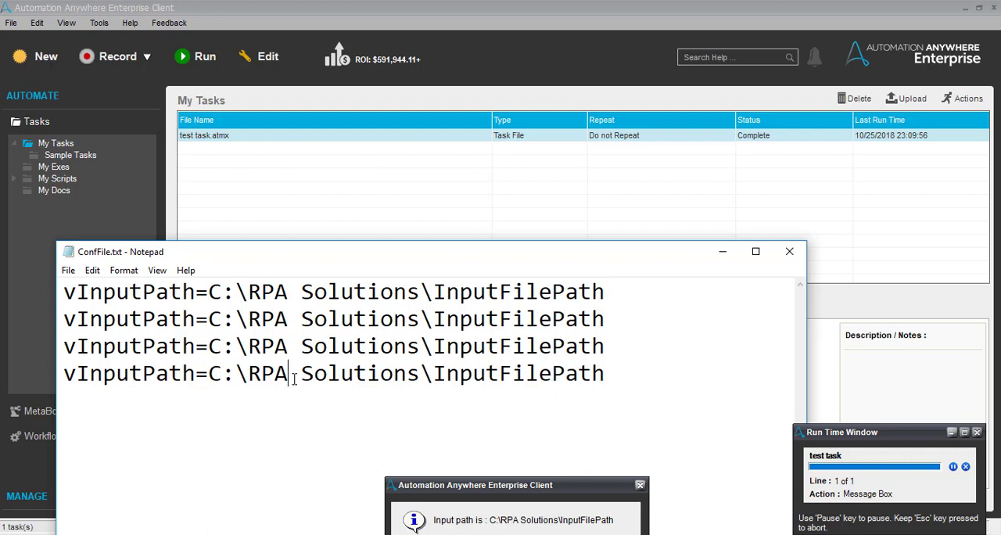
pyautogui.moveTo(789, 252)
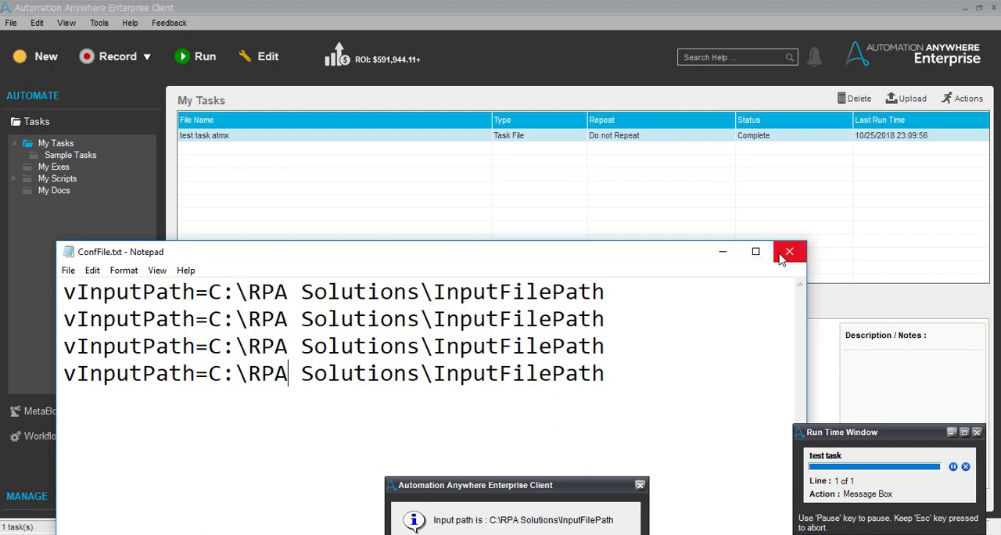
pyautogui.moveTo(539, 266)
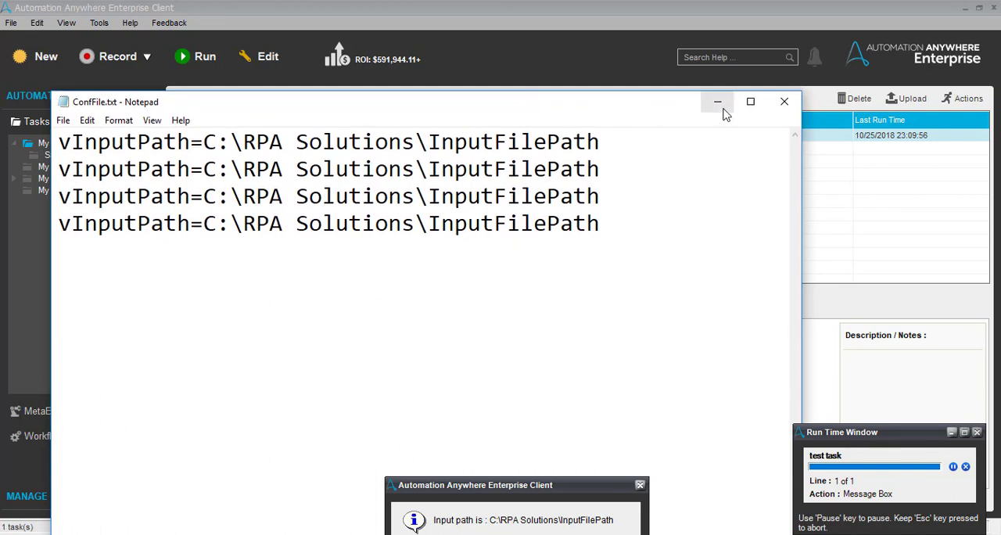
pyautogui.moveTo(718, 102)
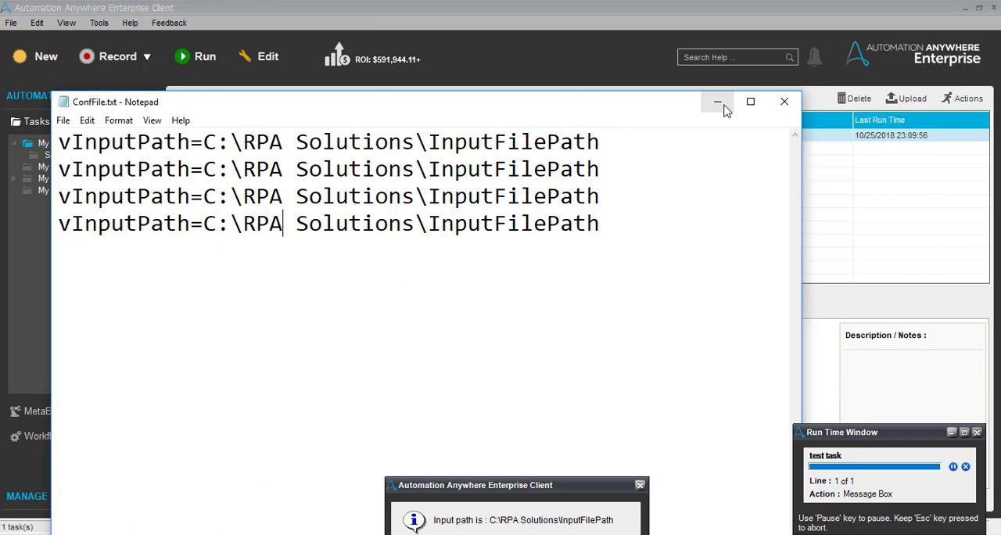
pyautogui.moveTo(352, 295)
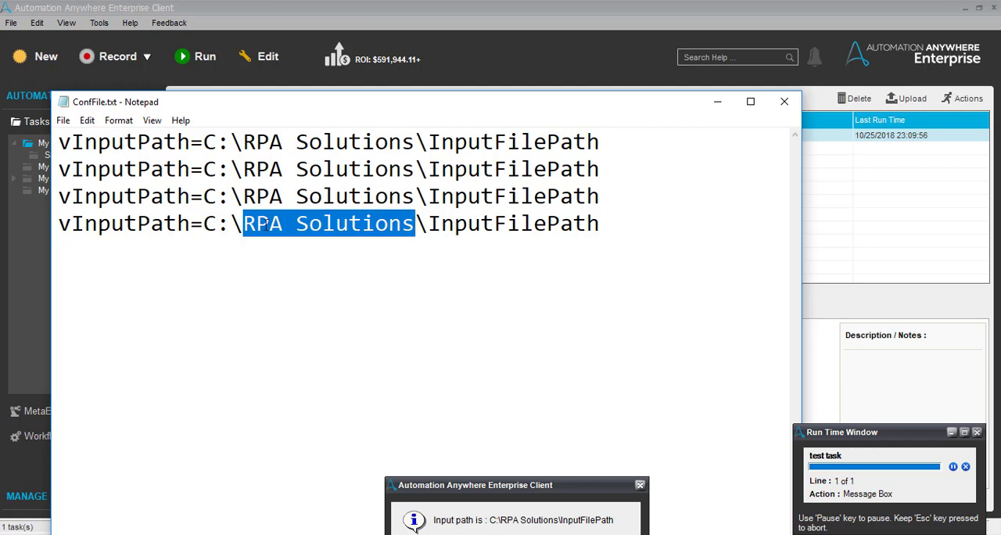
pyautogui.moveTo(359, 239)
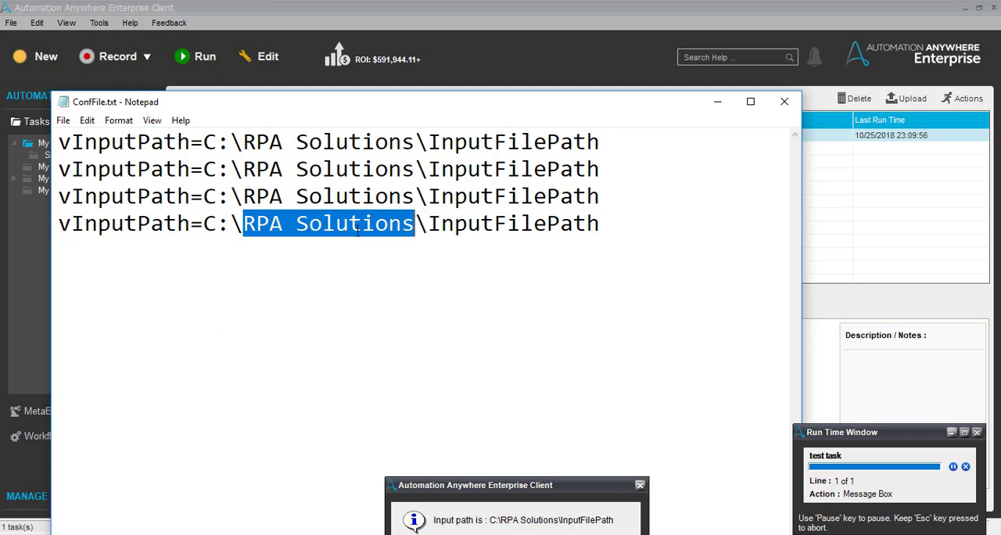
pyautogui.moveTo(385, 220)
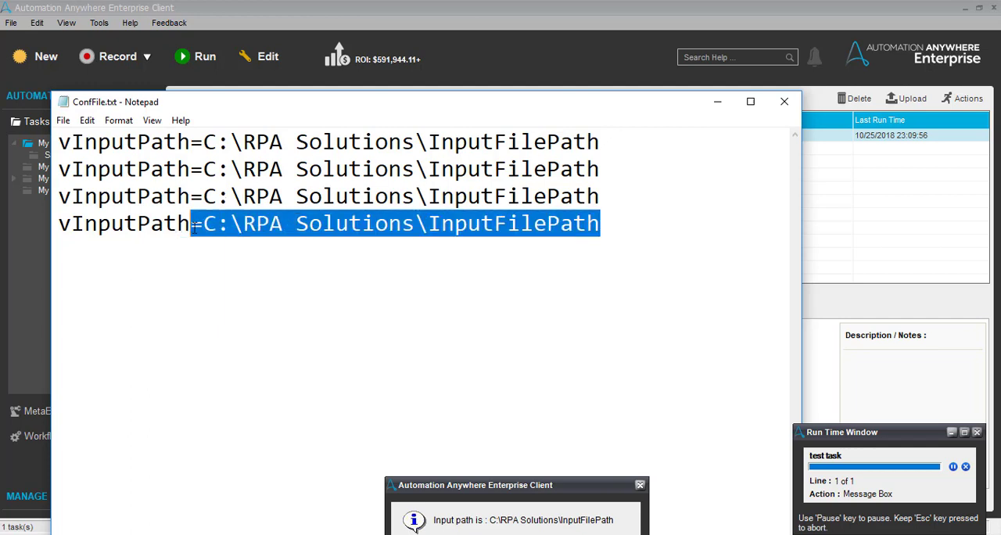
# Change the last line's key to vInitValue with value 0
pyautogui.doubleClick(144, 224)
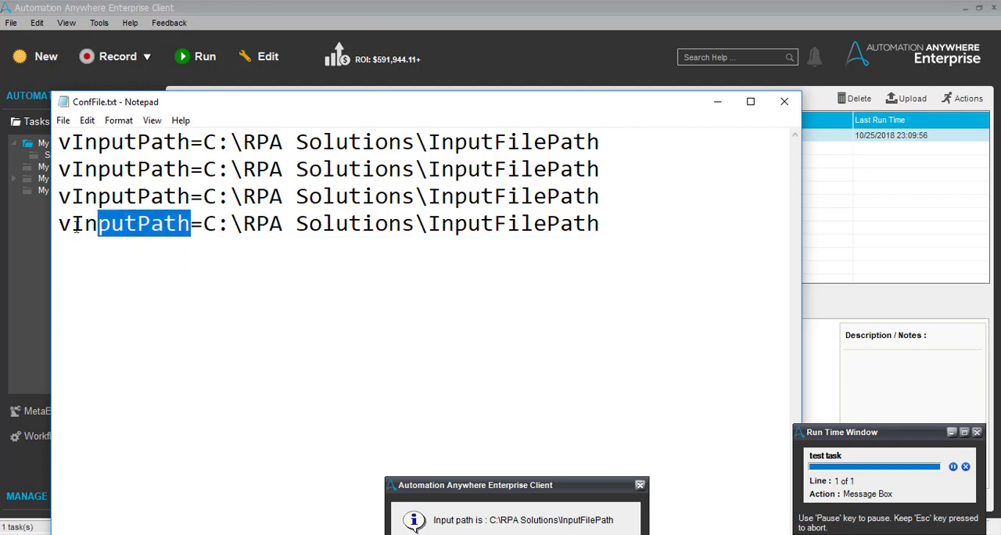
pyautogui.press('Delete')
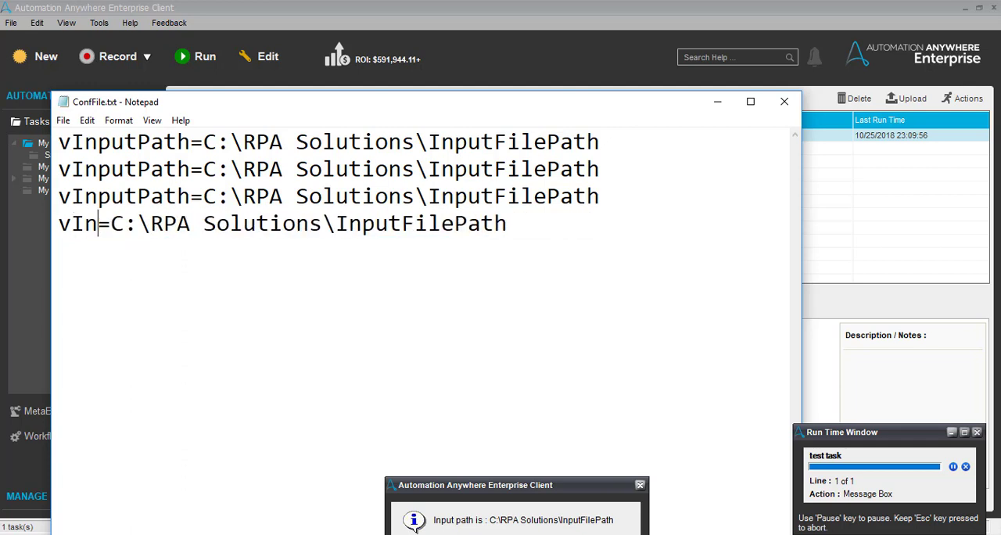
pyautogui.write('i')
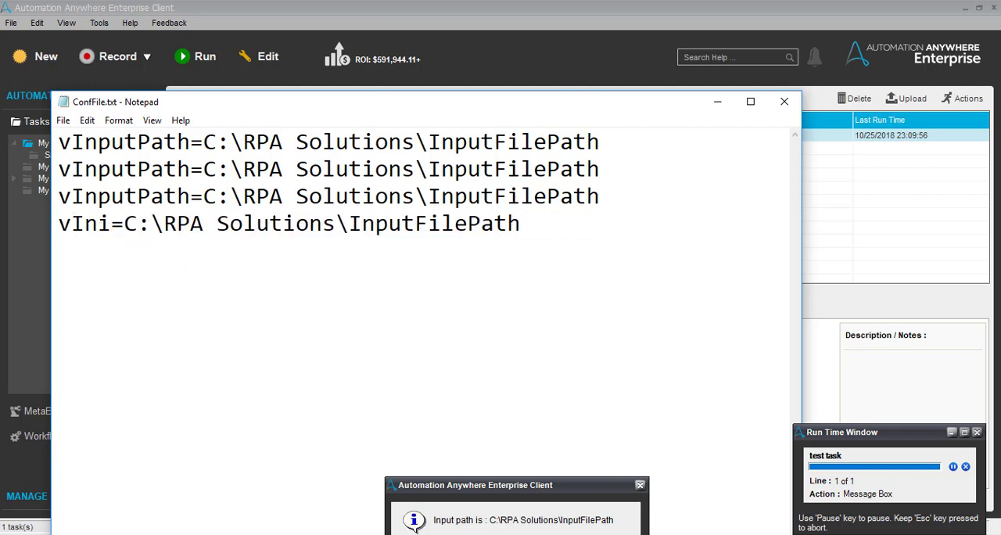
pyautogui.write('tValue')
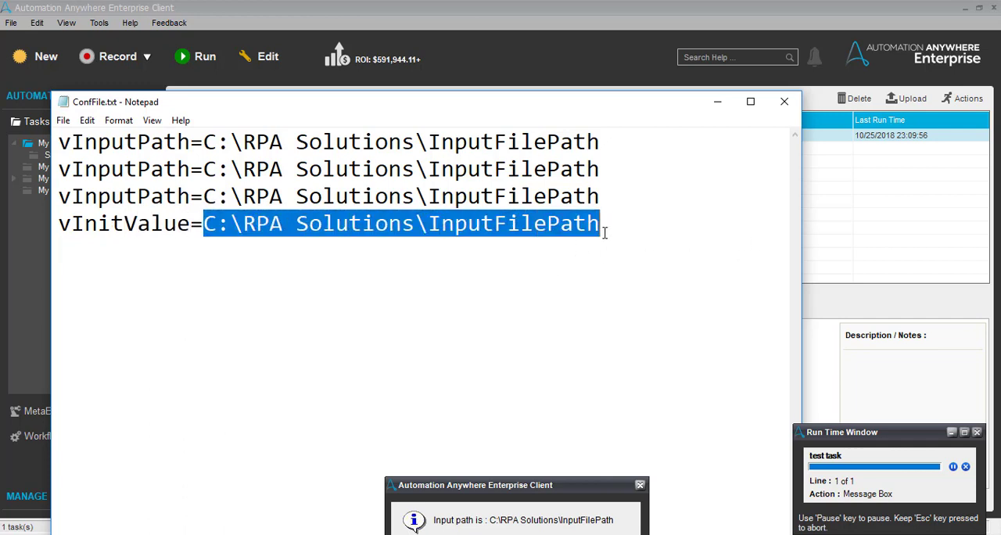
pyautogui.write('0')
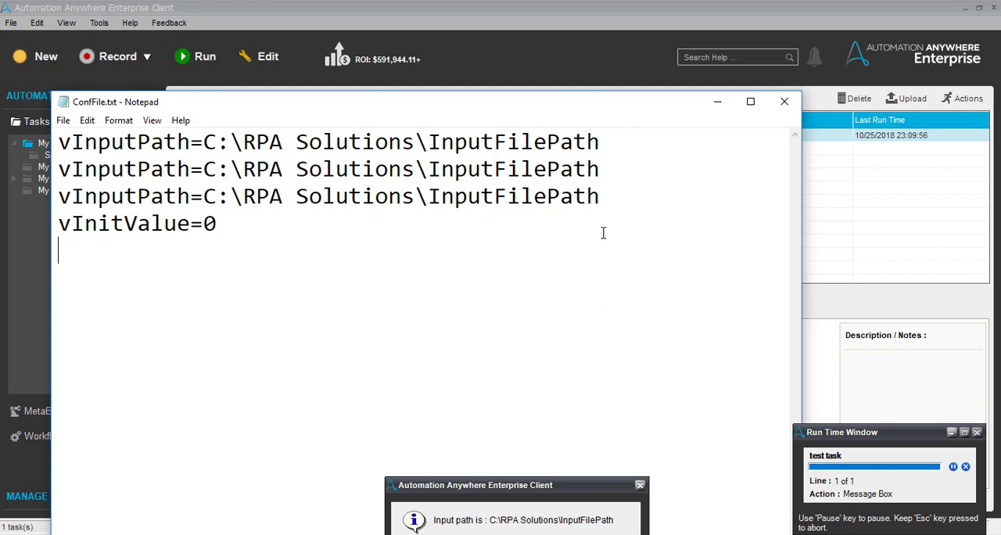
pyautogui.write('vRoot')
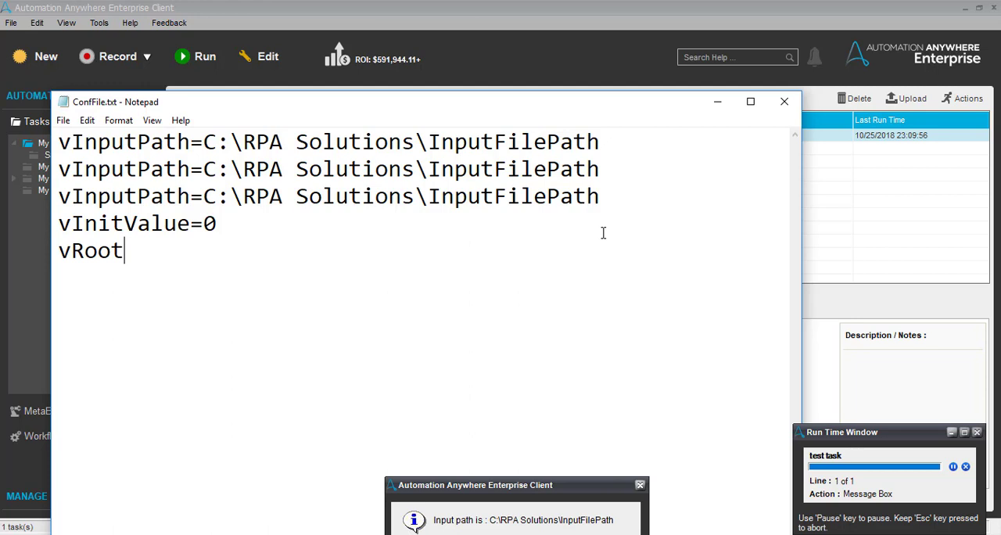
pyautogui.write('UR')
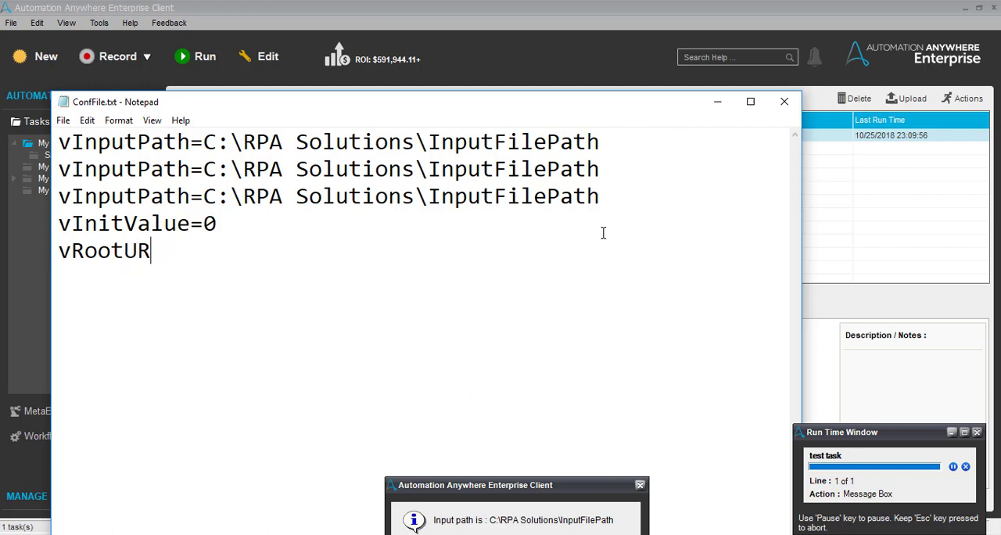
pyautogui.write('L=')
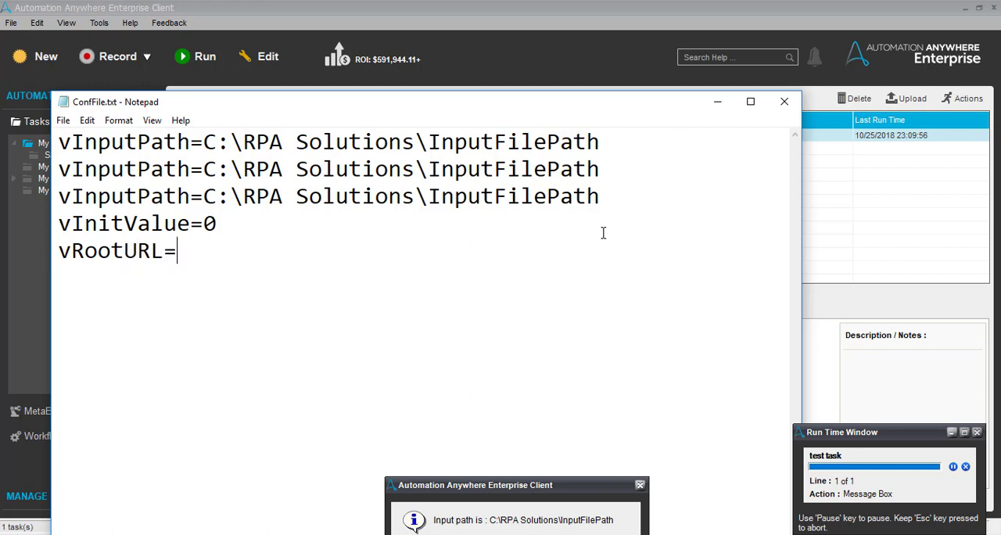
pyautogui.write('www.g')
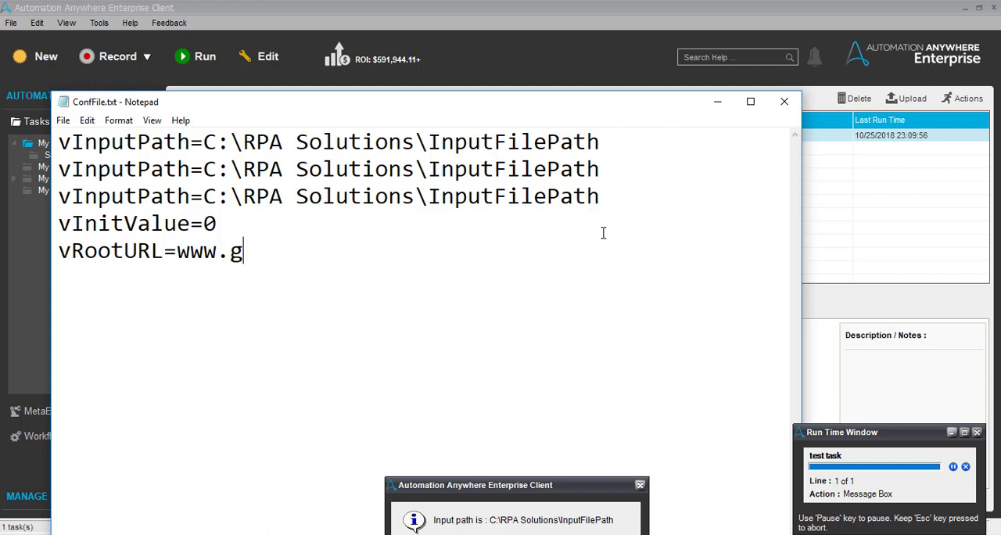
pyautogui.write('oogle.co')
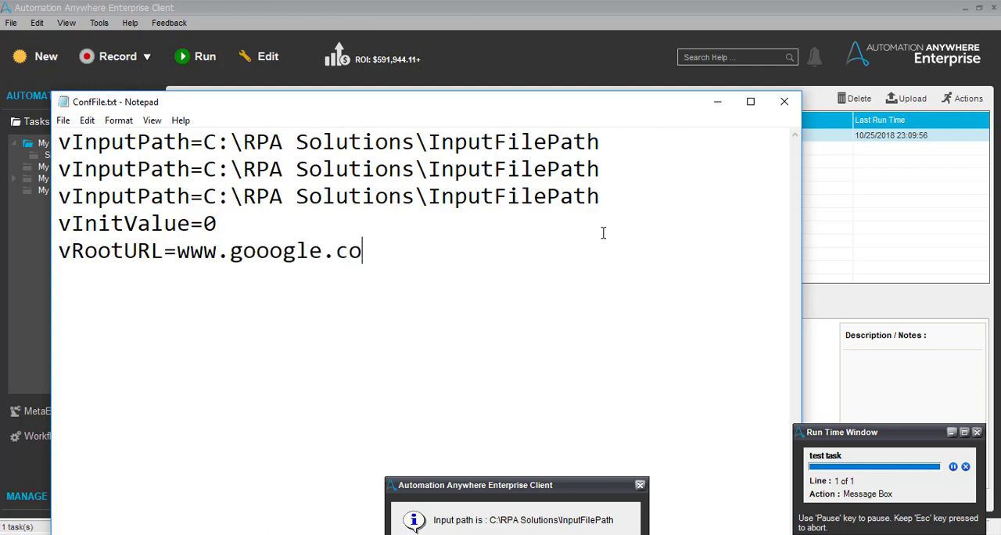
pyautogui.write('m')
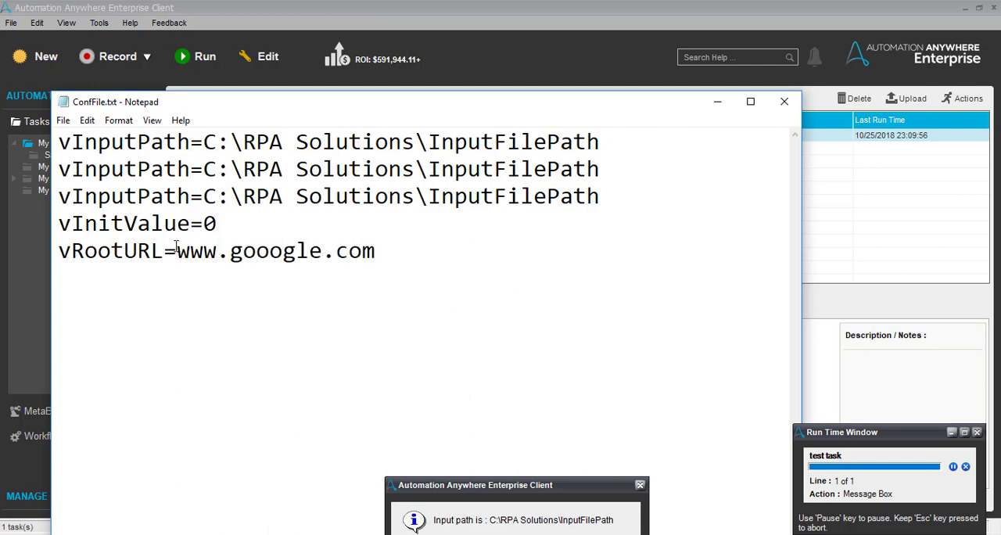
pyautogui.doubleClick(110, 250)
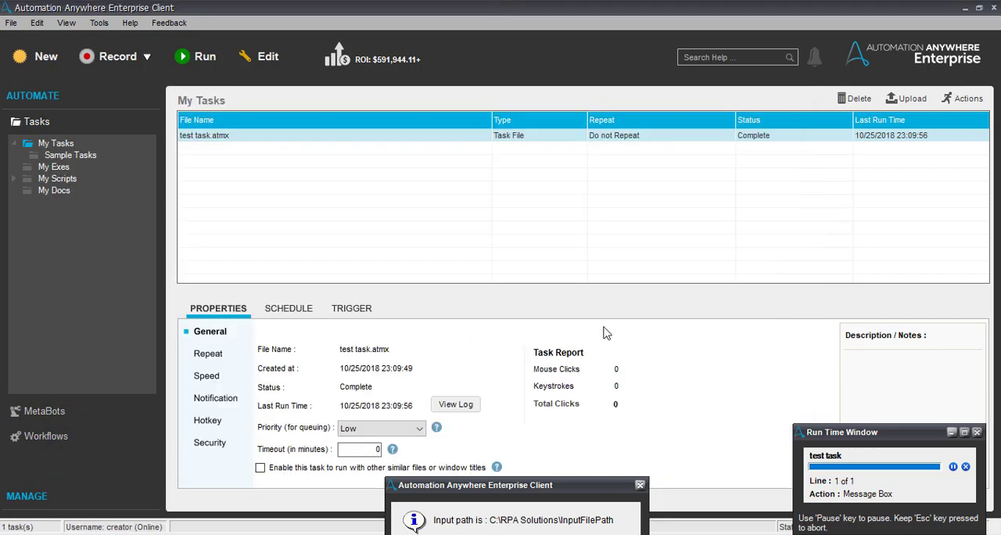
# Add local variable vRootURL to test task, reading its value from ConfFile.txt
pyautogui.click(966, 466)
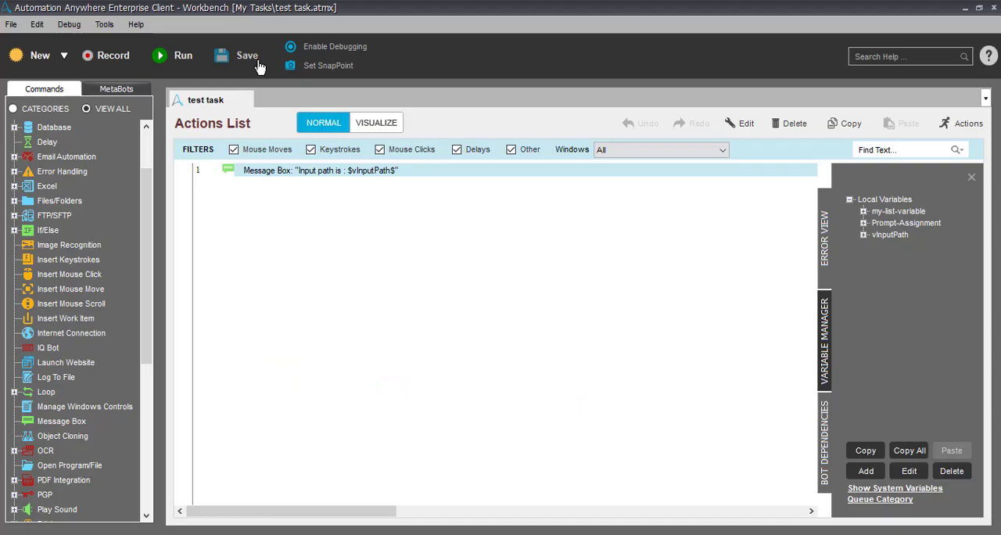
pyautogui.click(866, 470)
pyautogui.write('vRootURL')
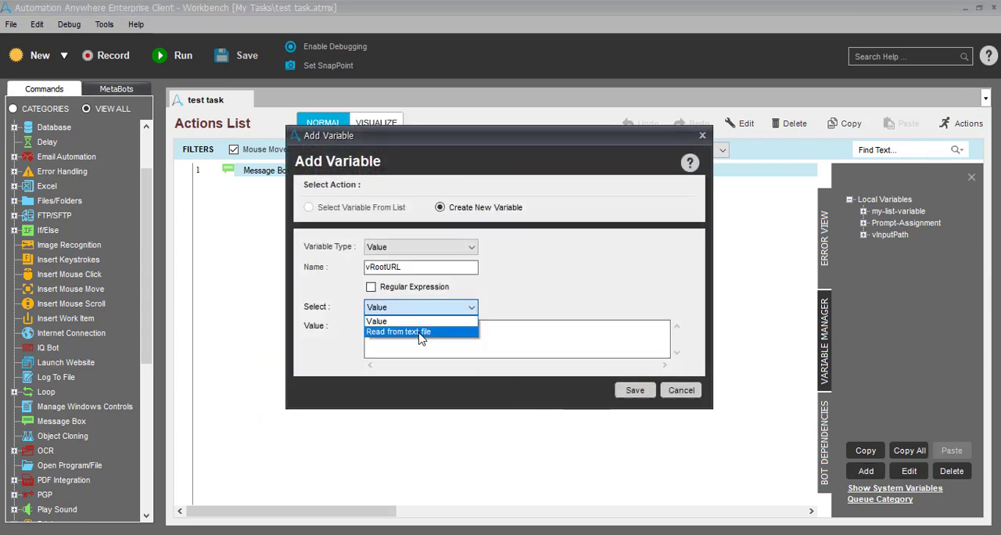
pyautogui.click(399, 332)
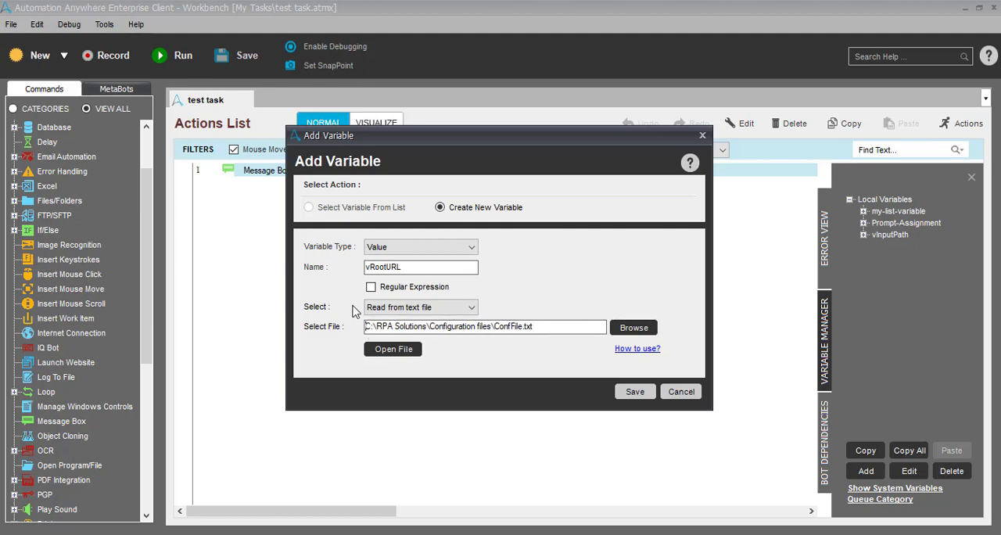
pyautogui.click(393, 349)
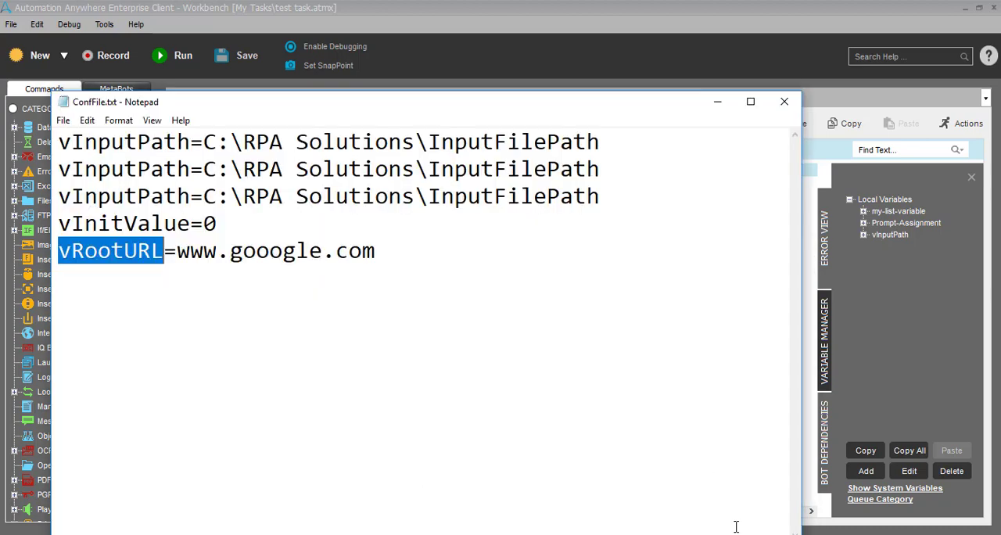
pyautogui.moveTo(876, 100)
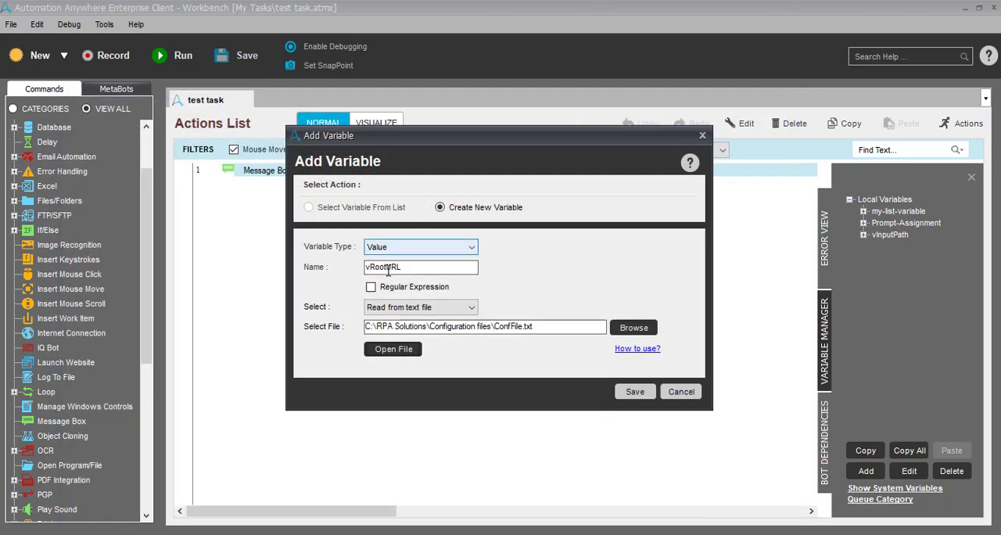
pyautogui.click(635, 391)
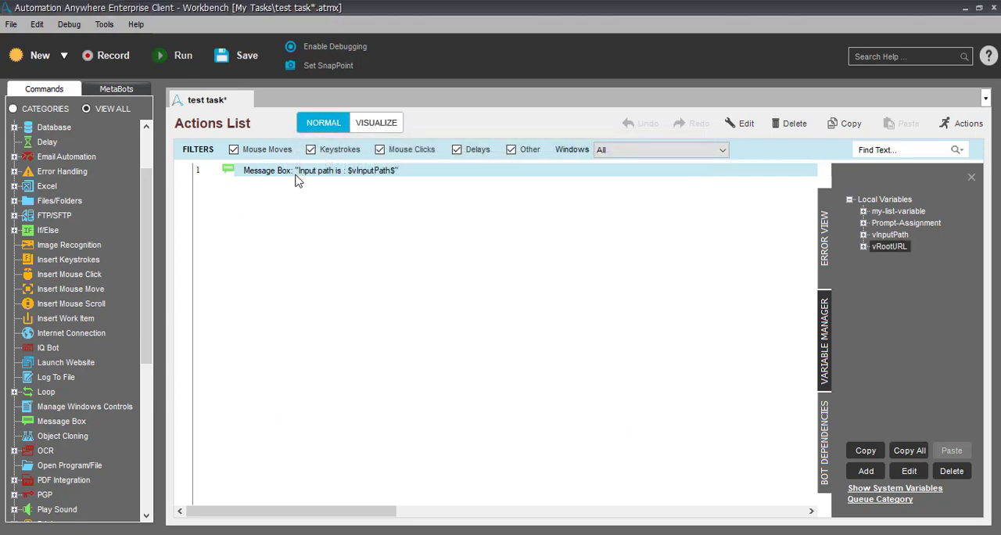
# Add a 'URL : $vRootURL$' line to the message box and save the task
pyautogui.doubleClick(313, 170)
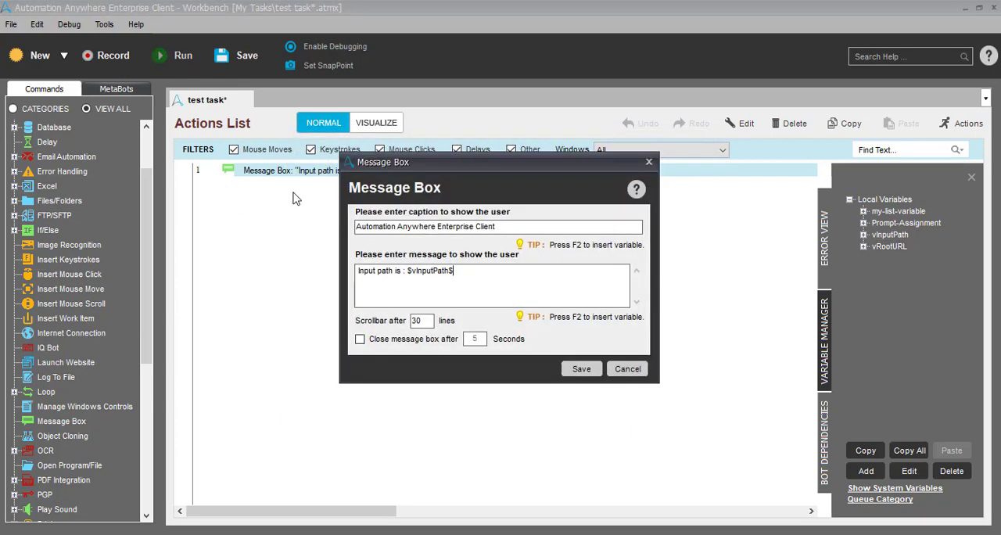
pyautogui.write('URL')
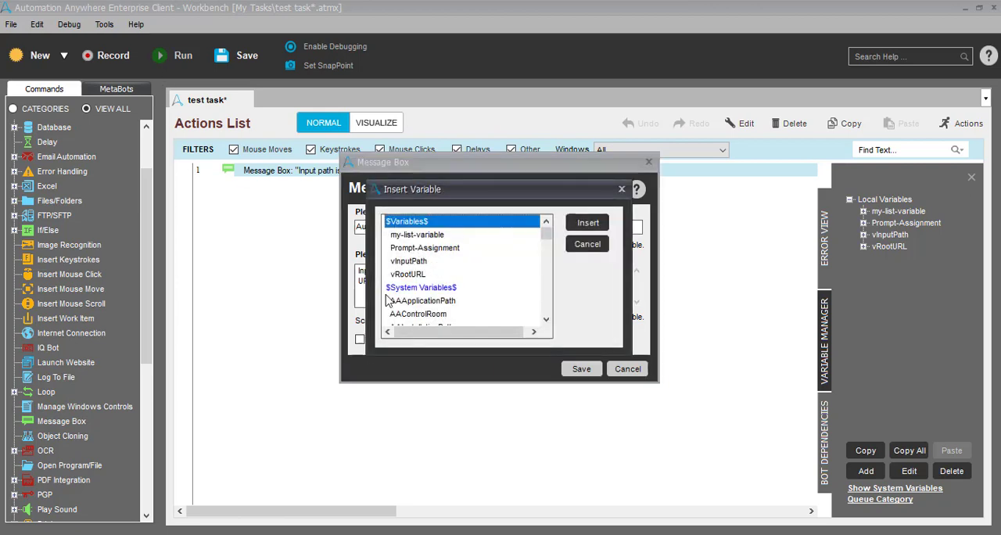
pyautogui.click(588, 222)
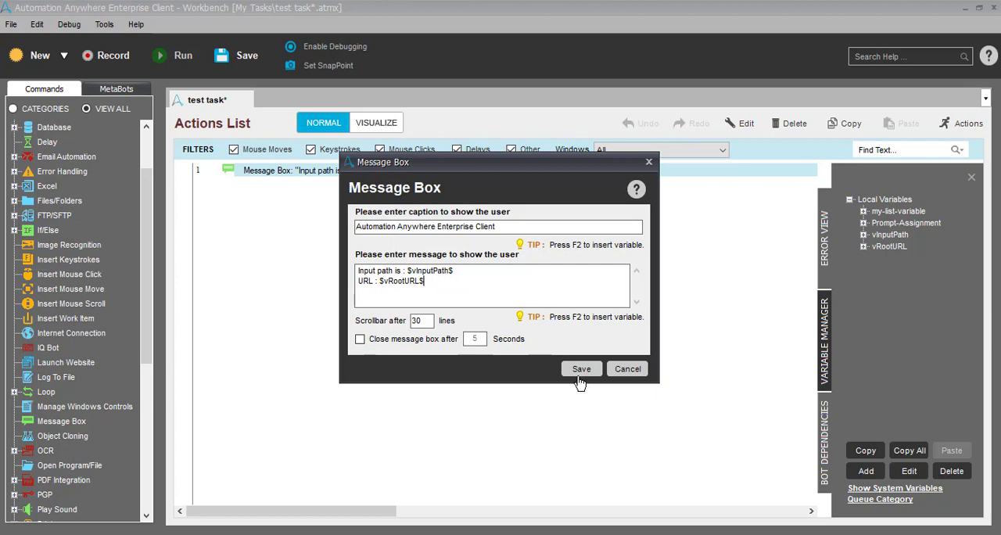
pyautogui.click(582, 368)
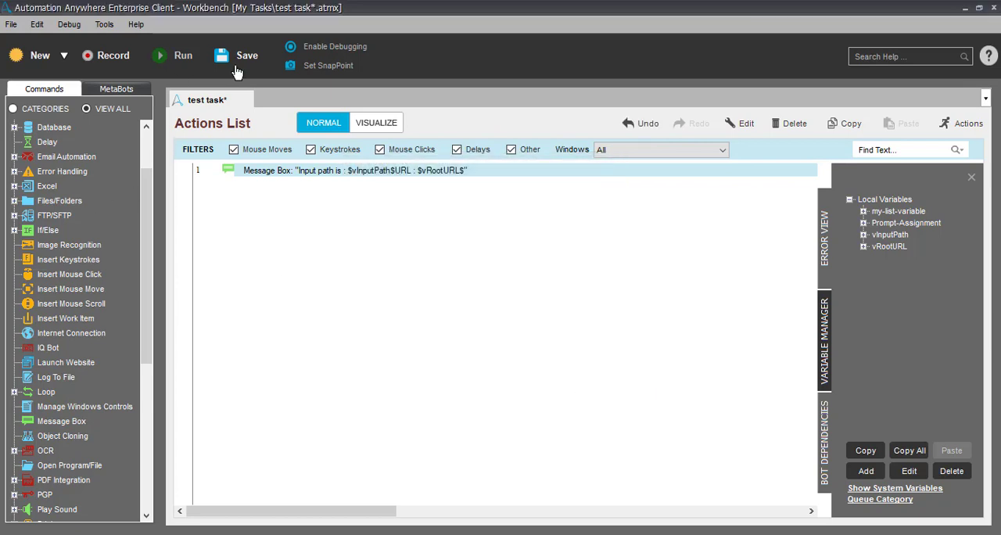
pyautogui.click(246, 55)
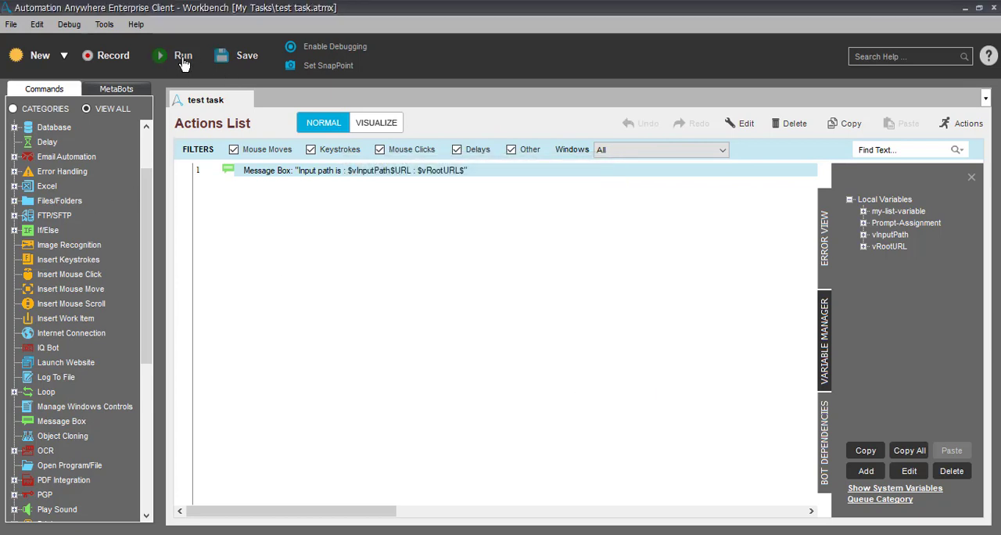
pyautogui.click(182, 55)
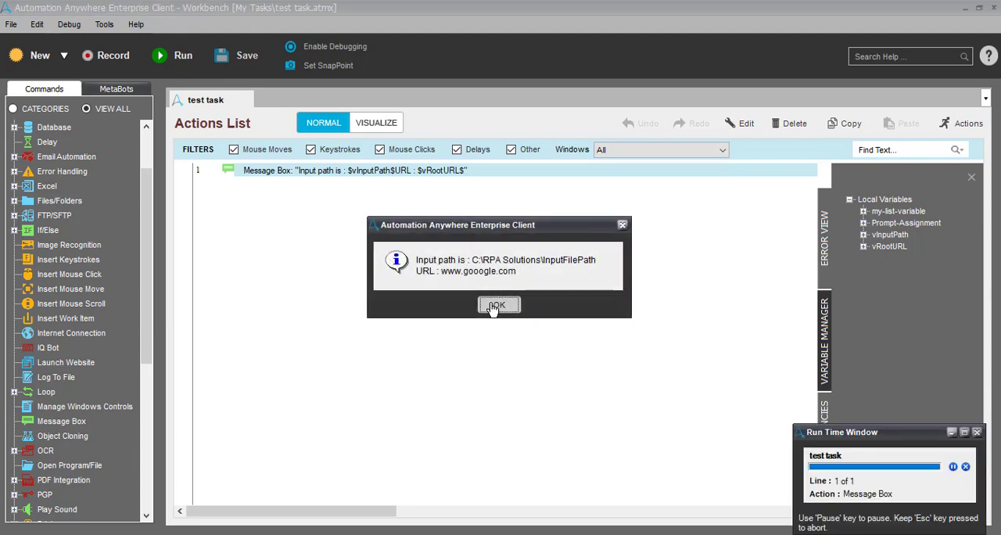
pyautogui.click(498, 306)
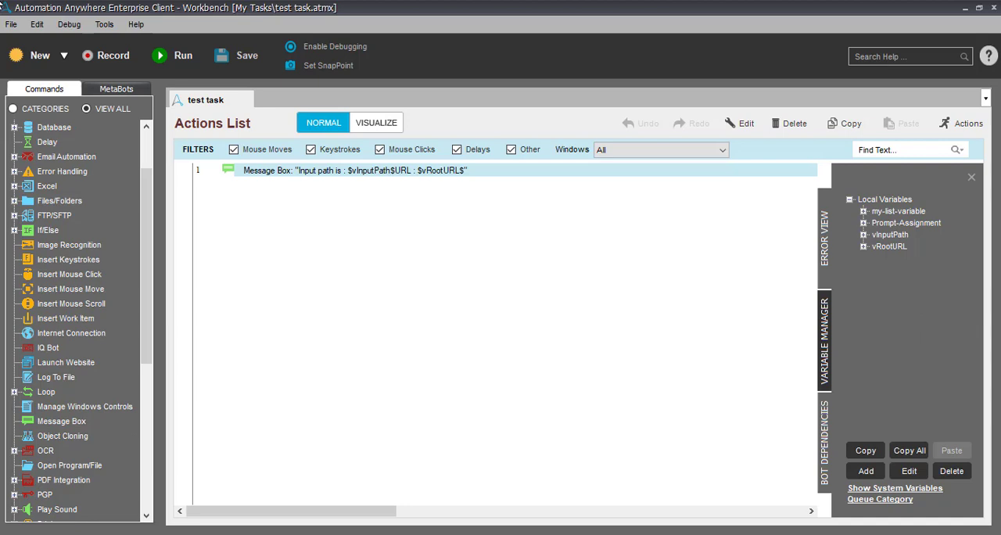
pyautogui.moveTo(207, 399)
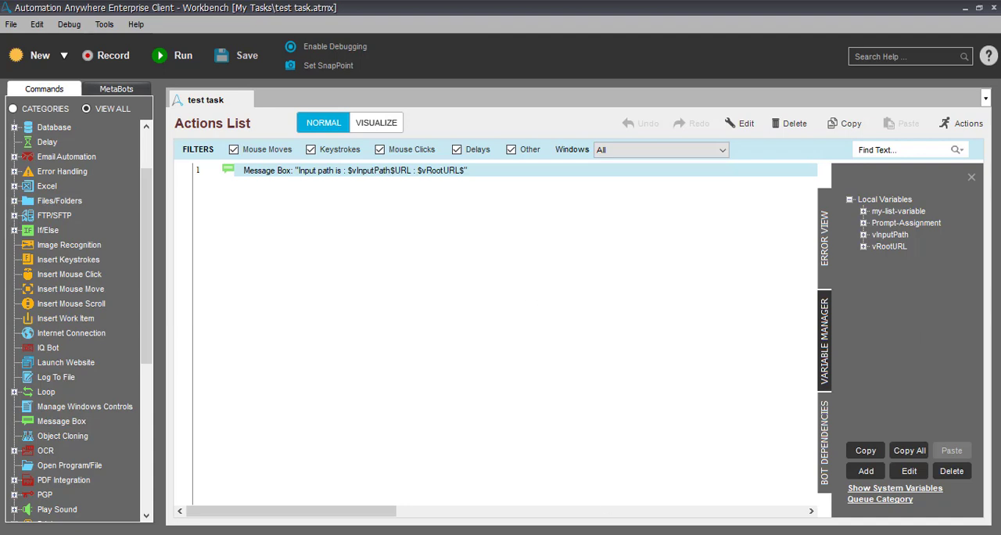
pyautogui.click(104, 55)
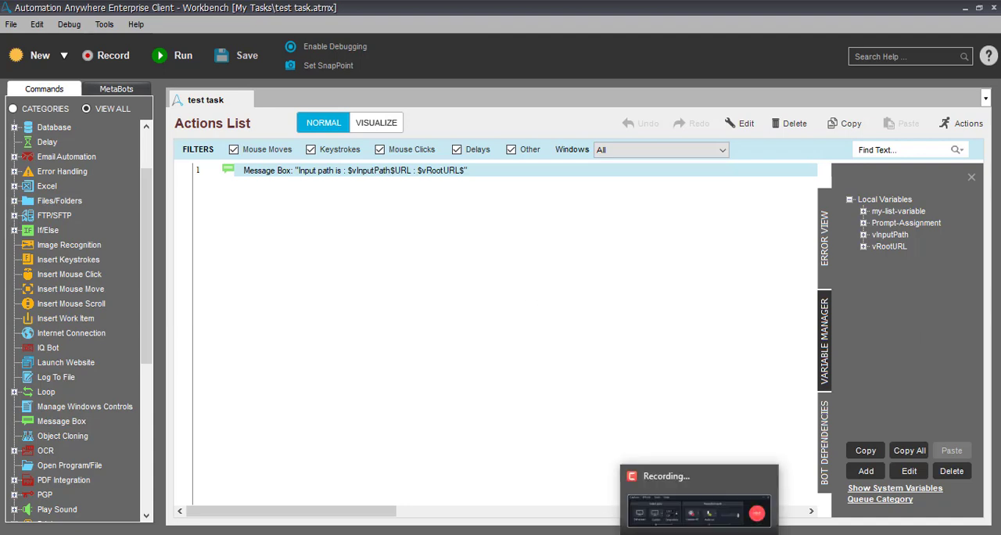